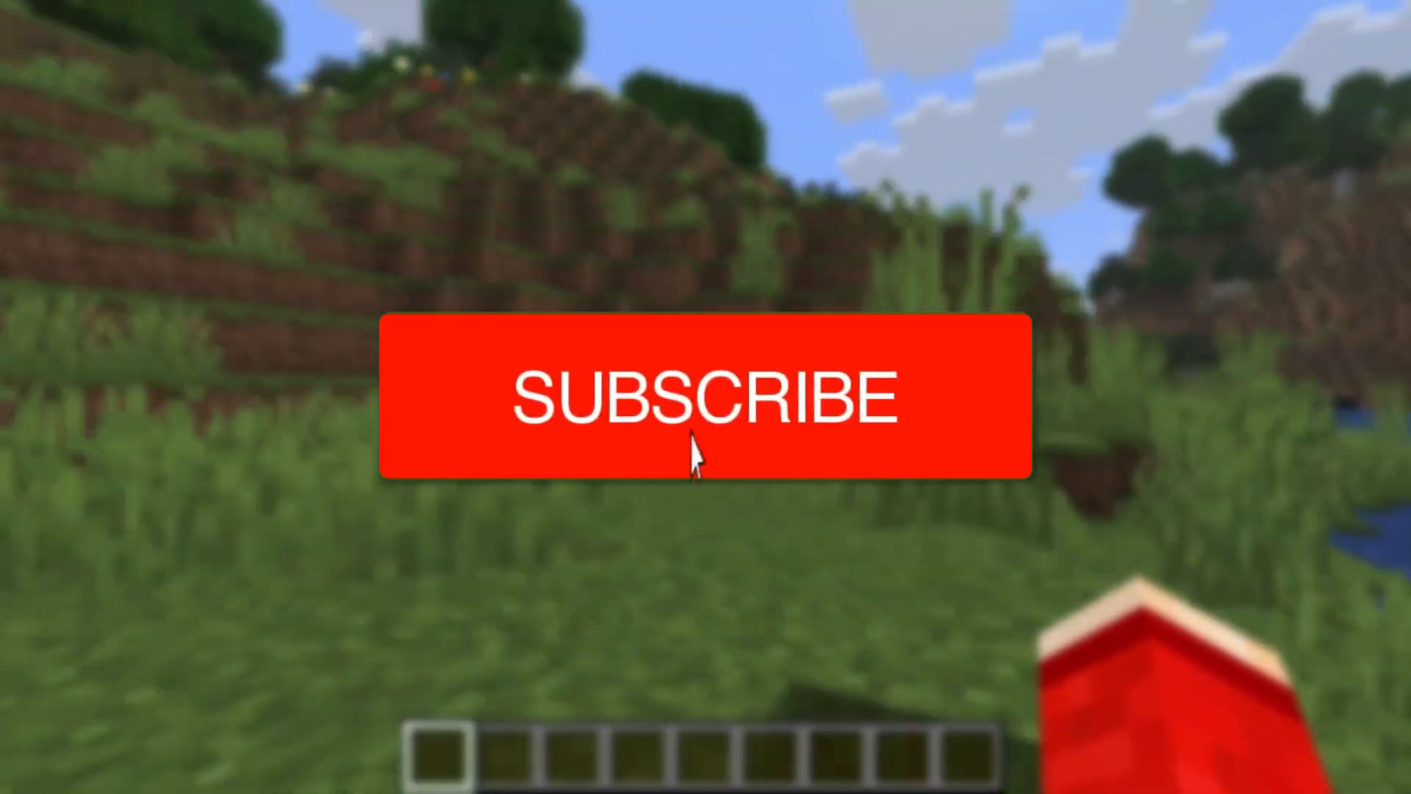
Step: Pause the running world and choose Save and Quit to Title
click(706, 397)
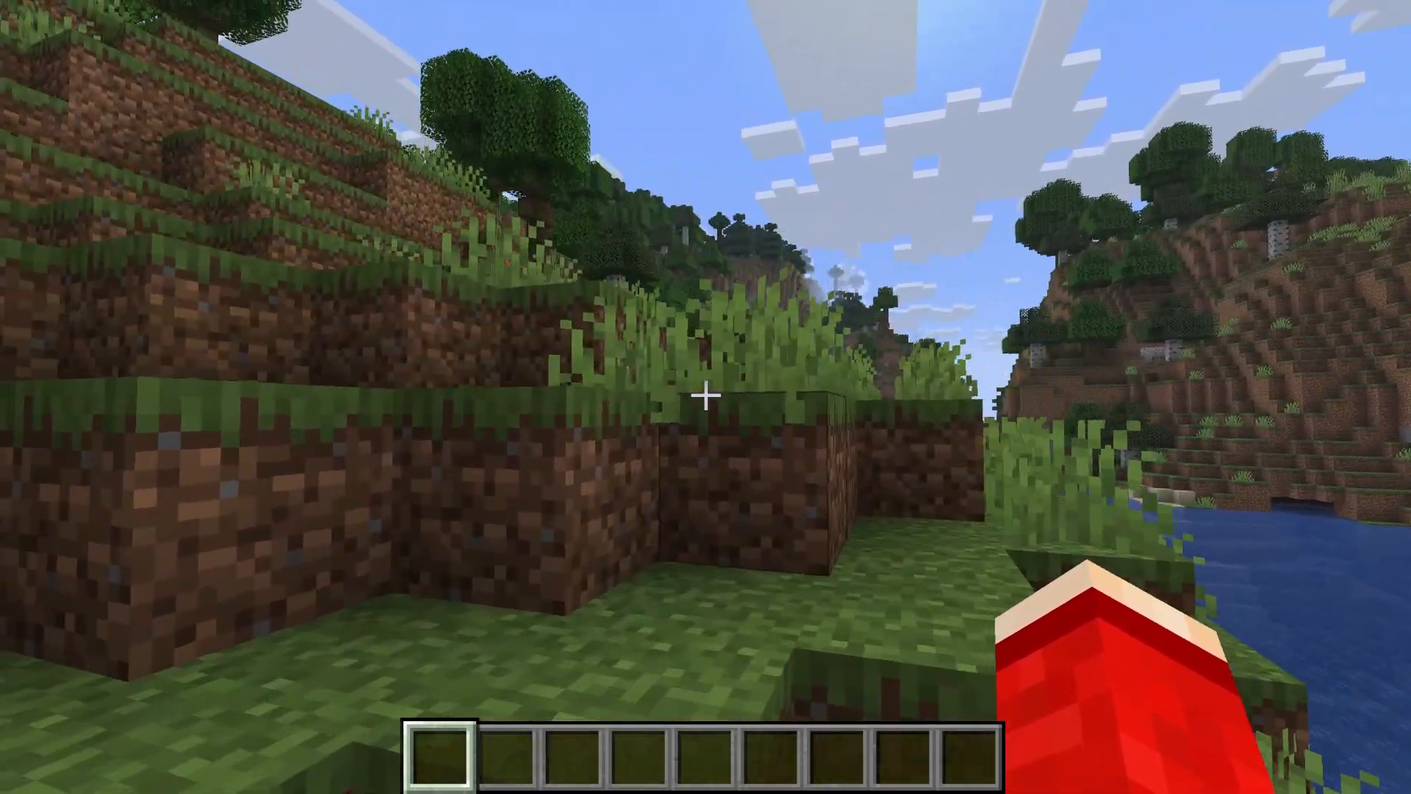
key(Escape)
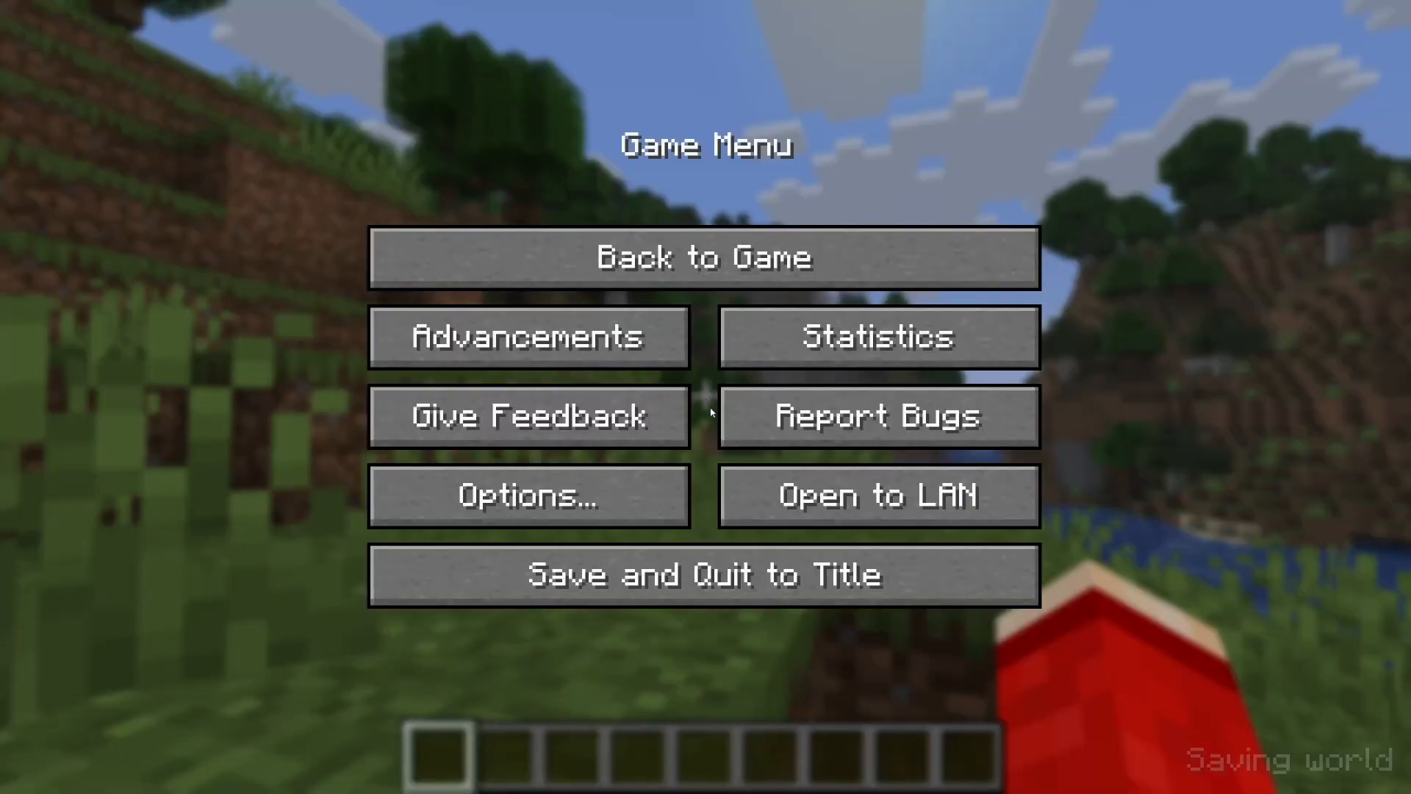
click(706, 575)
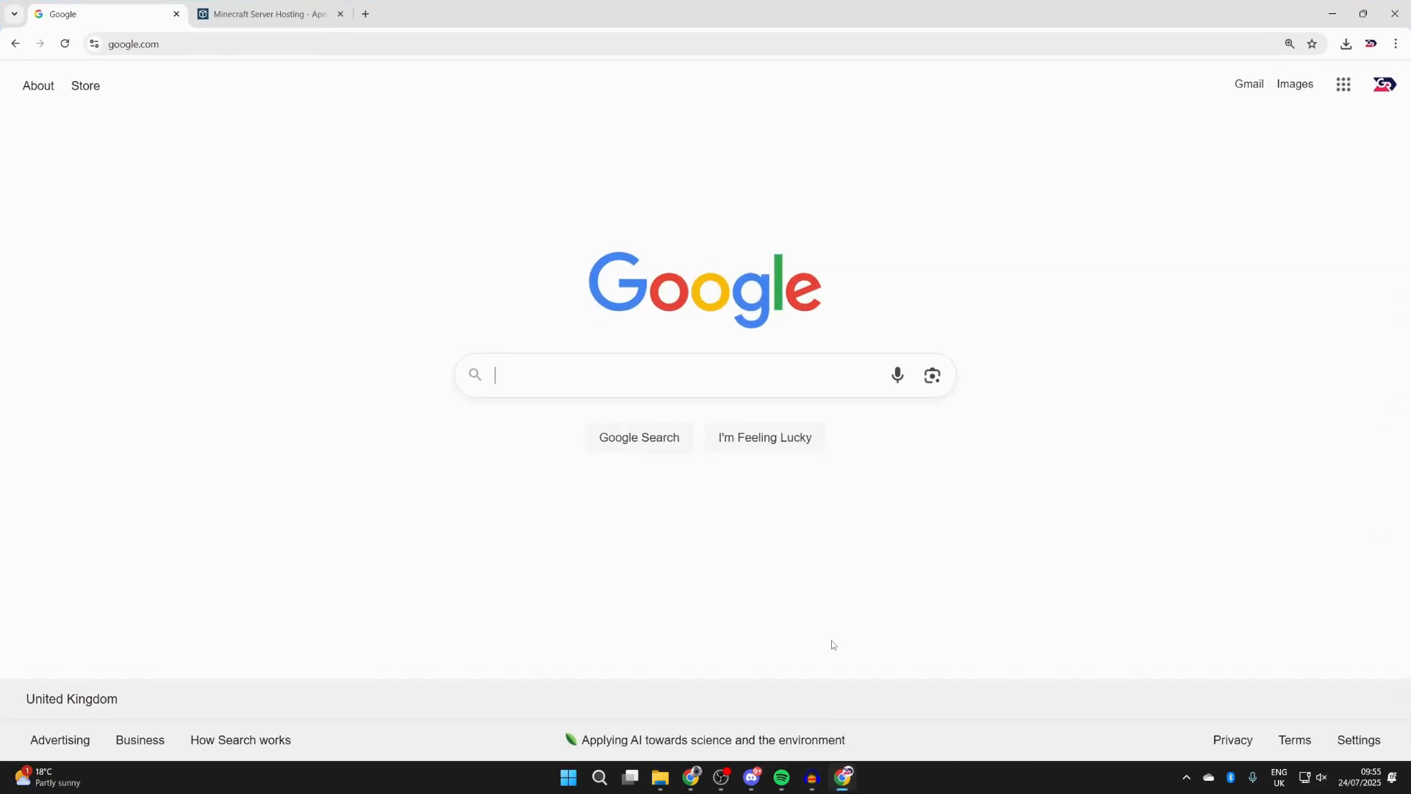
mouse_move(823, 640)
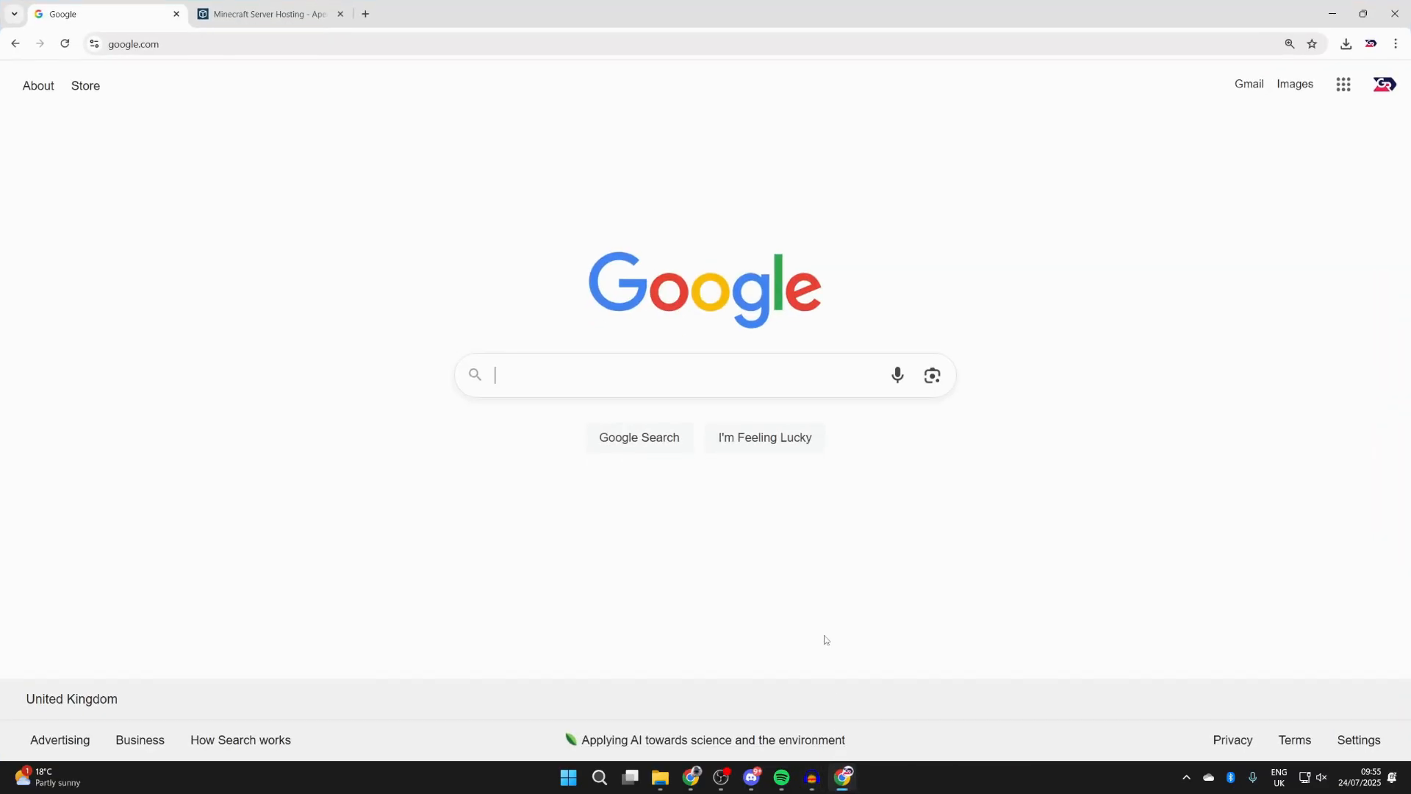
Step: Search 'forge' and download the latest Forge 1.21.8 installer from files.minecraftforge.net
text(forge)
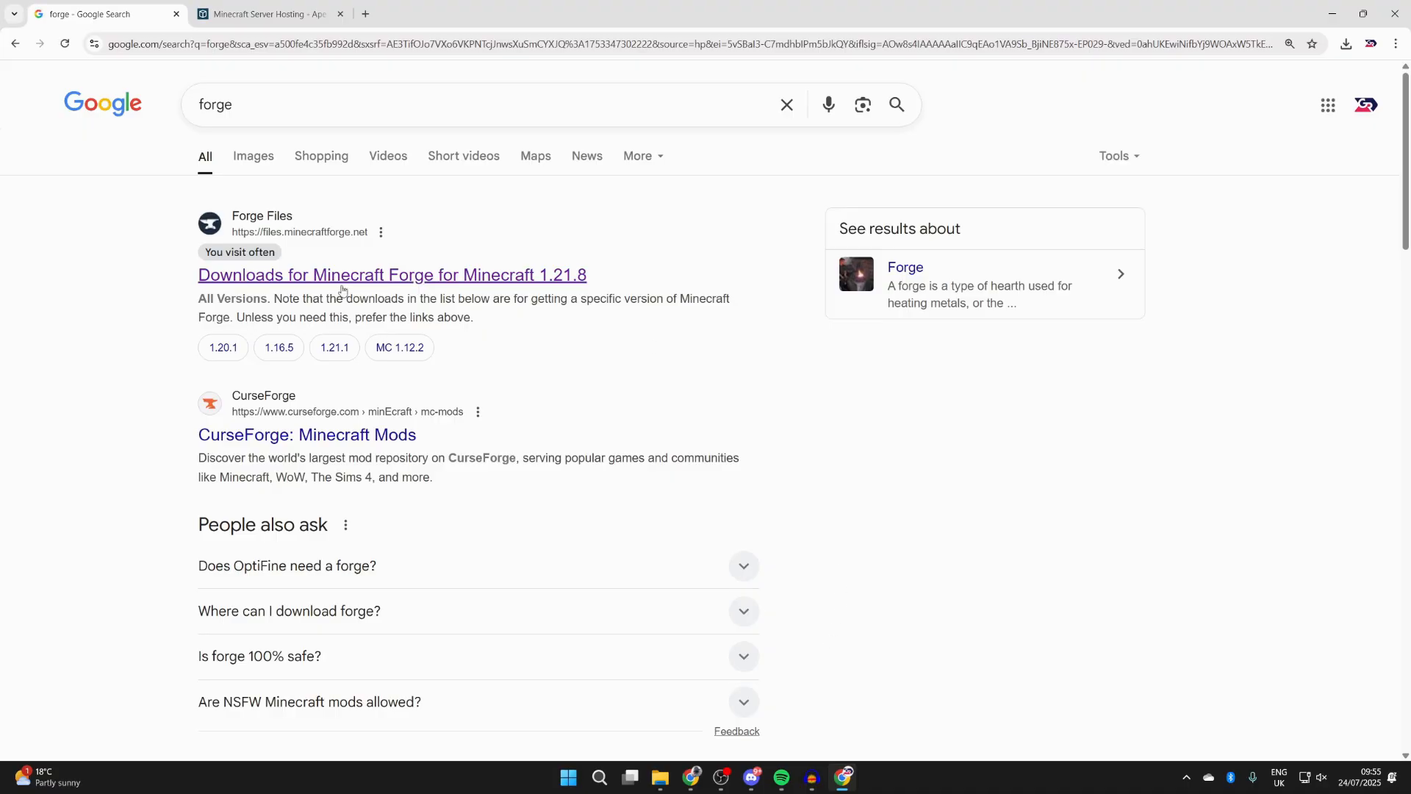
click(392, 274)
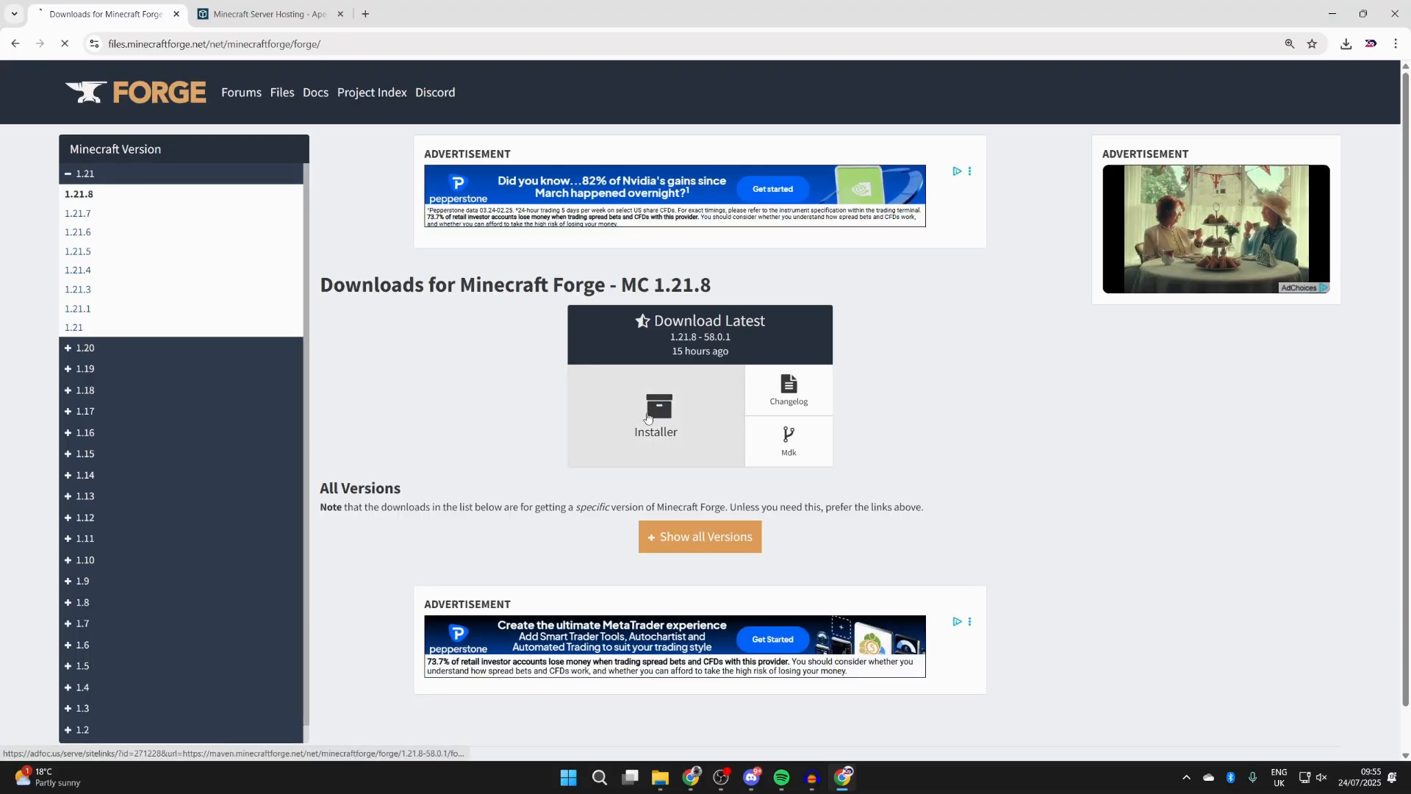
click(656, 414)
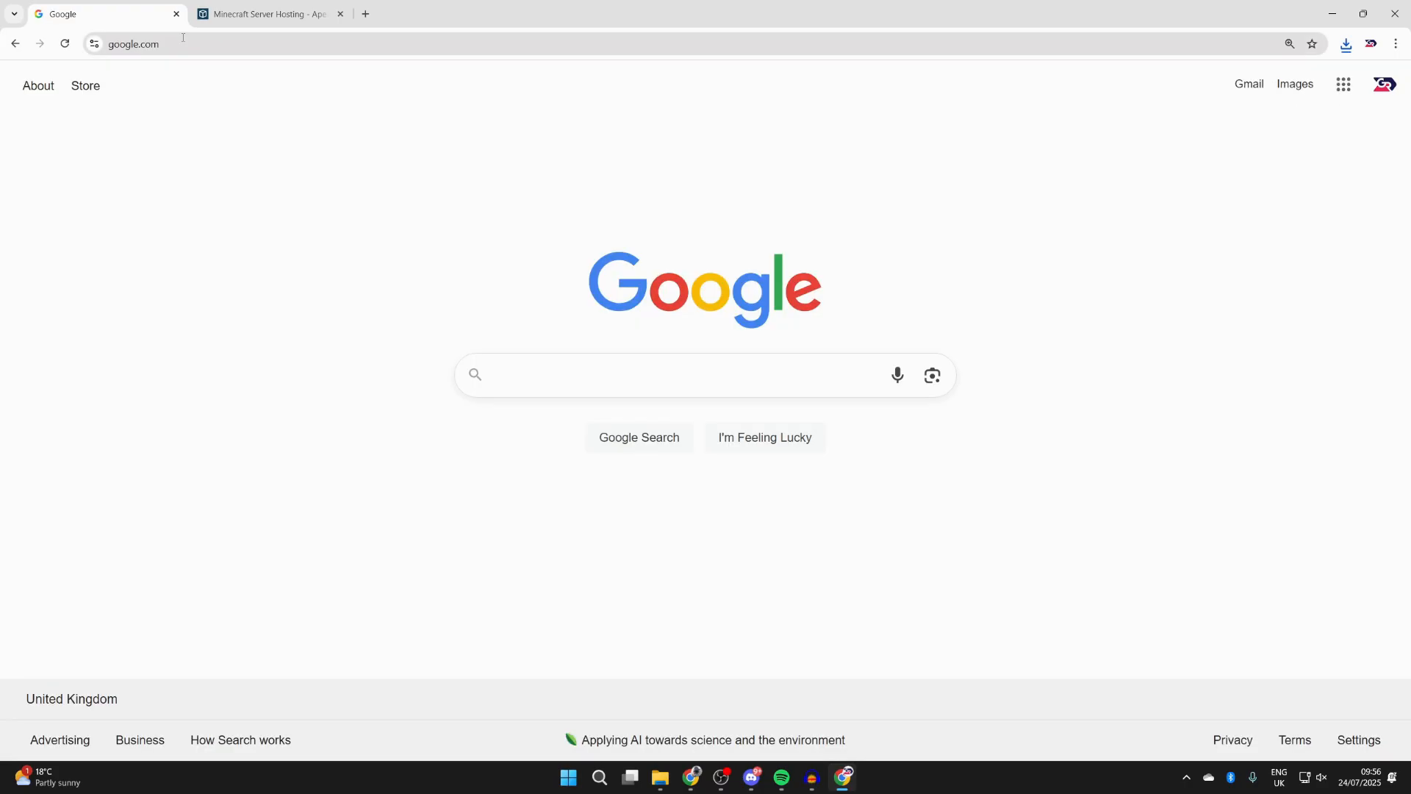
Step: Go to curseforge.com and open the Minecraft mods collection
click(705, 374)
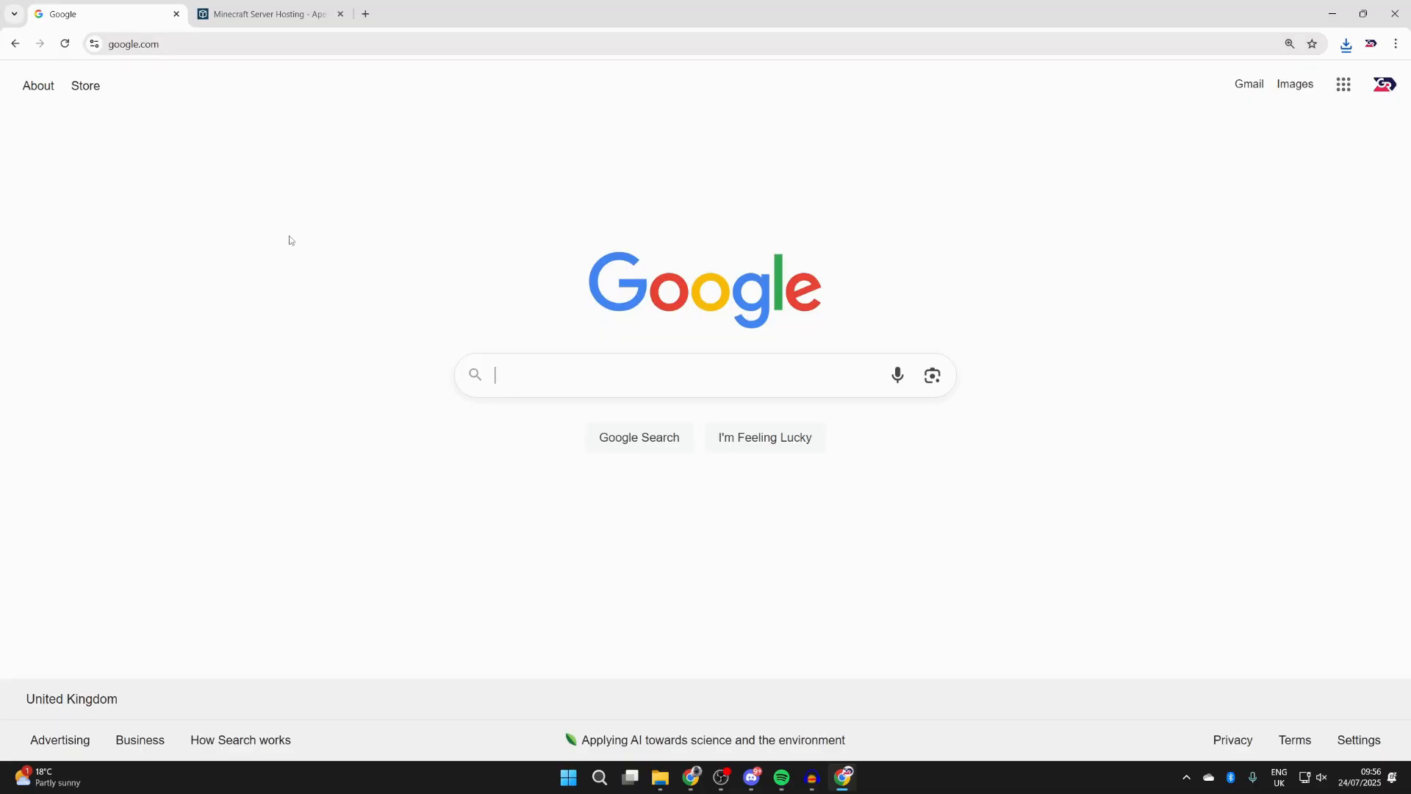
text(cu)
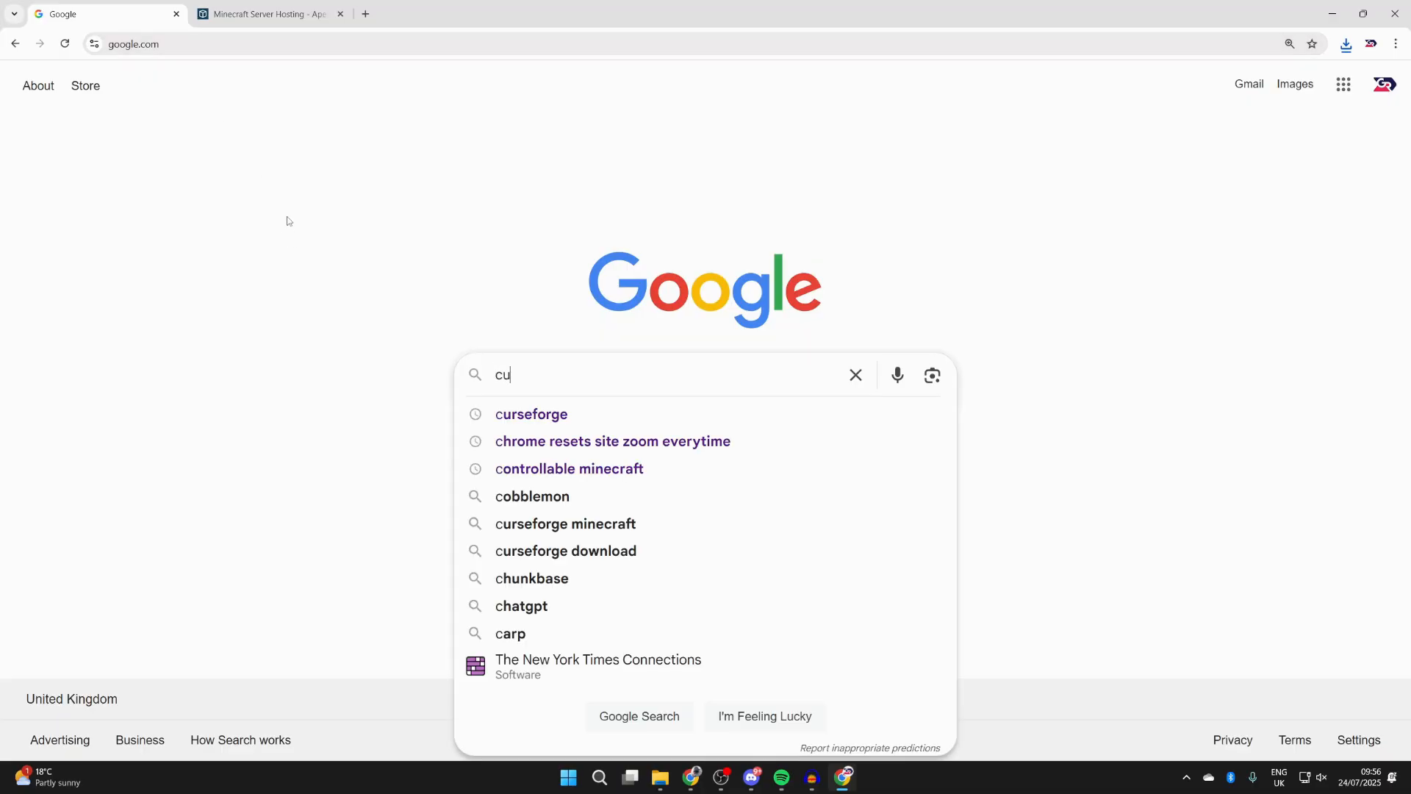
click(530, 413)
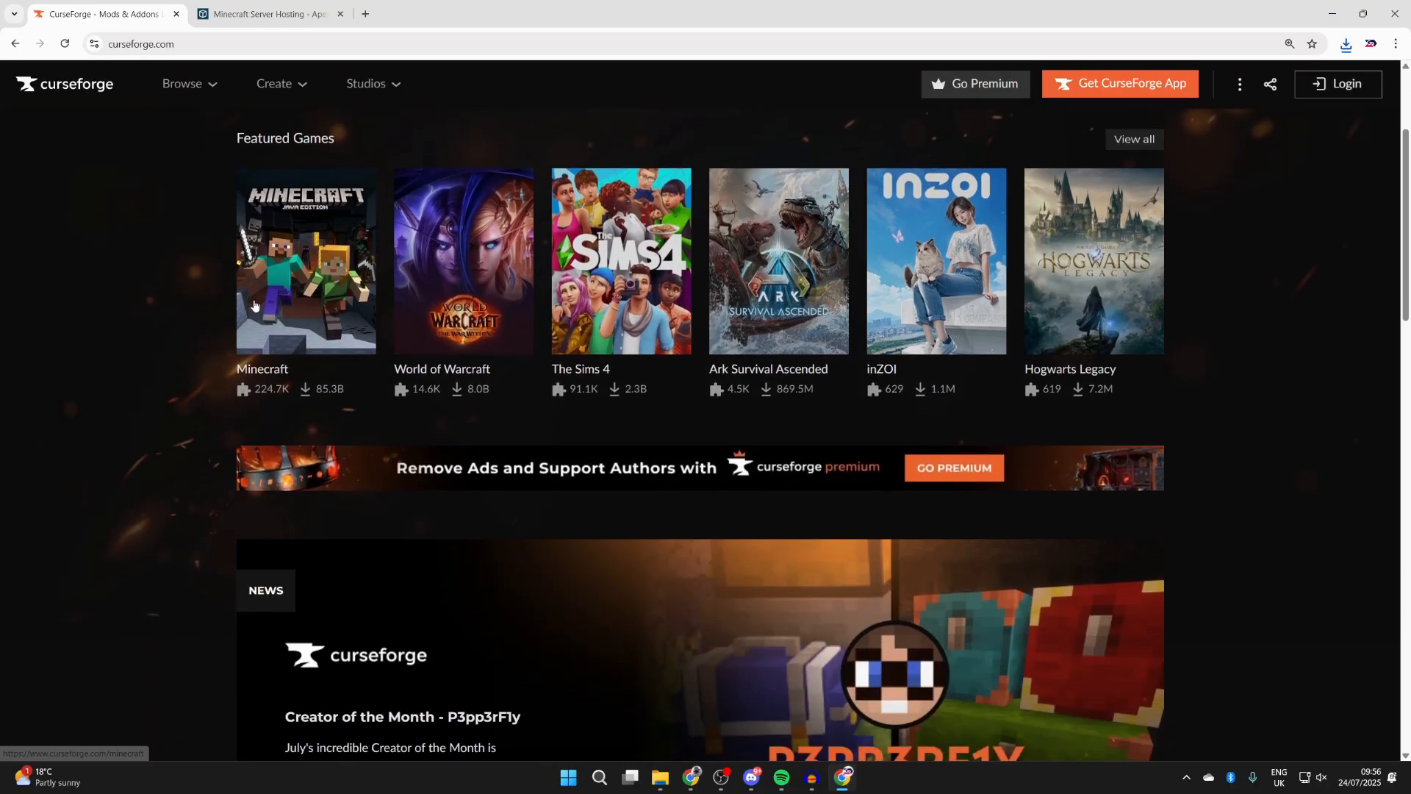
click(305, 261)
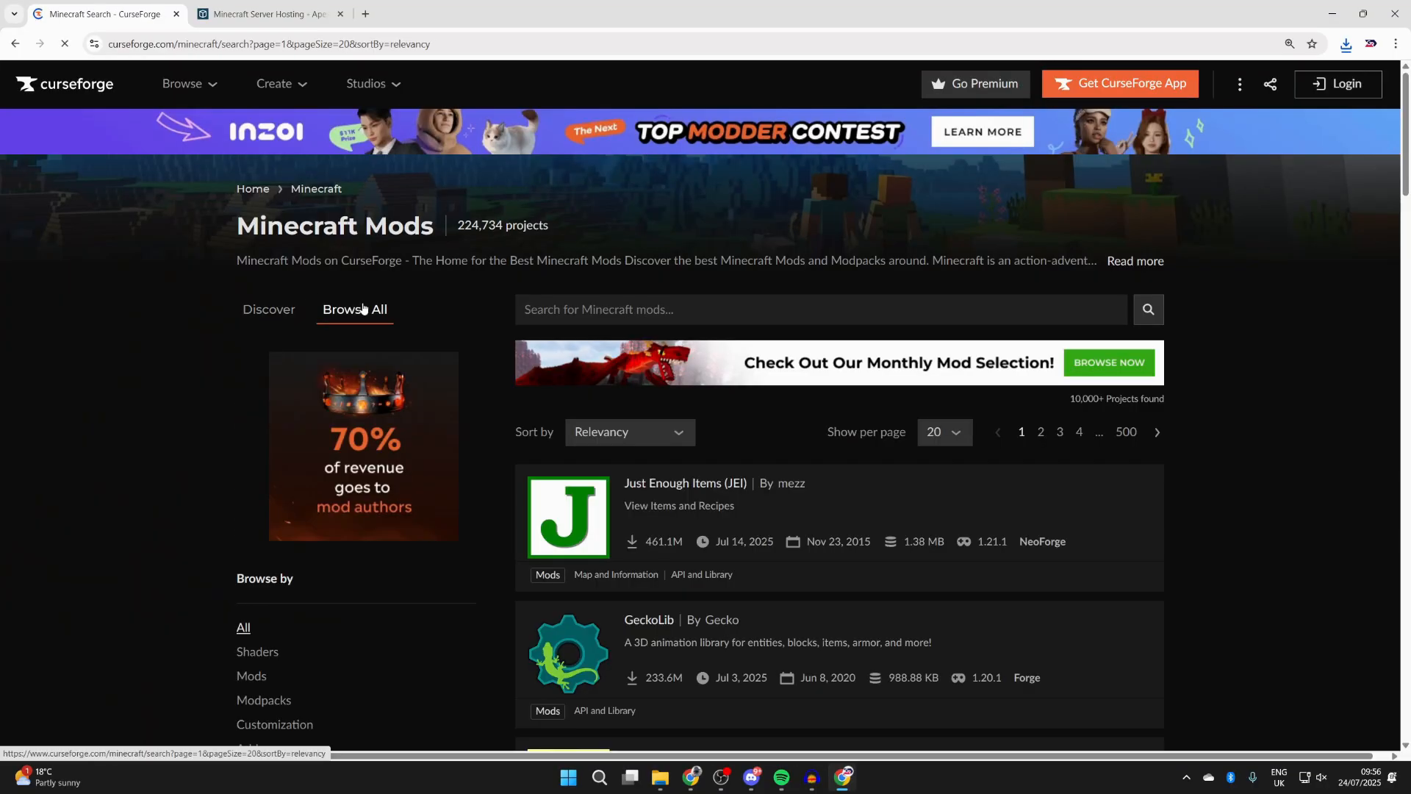
Step: Filter the mods to game version 1.21.8 and open Xaero's Minimap
scroll(down, 3)
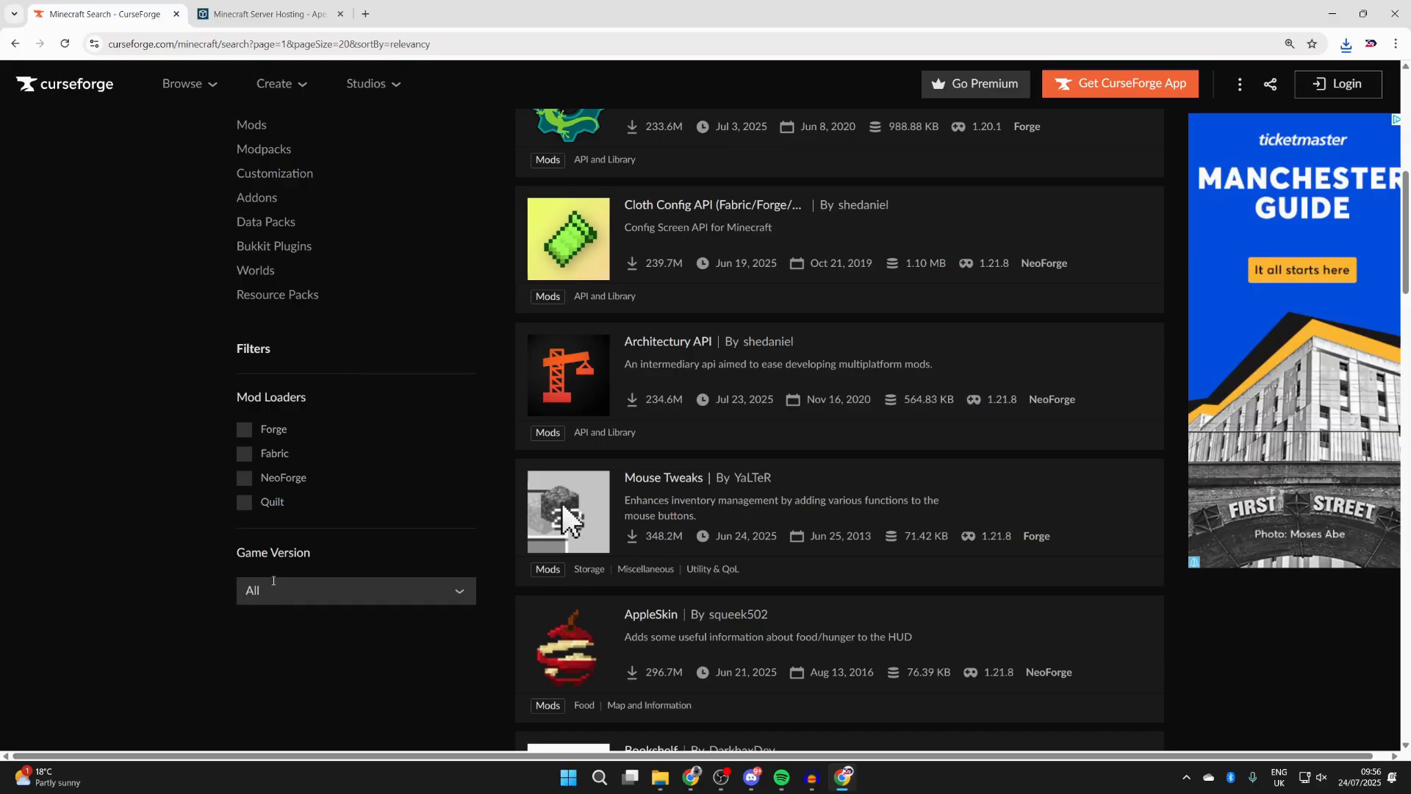
click(354, 590)
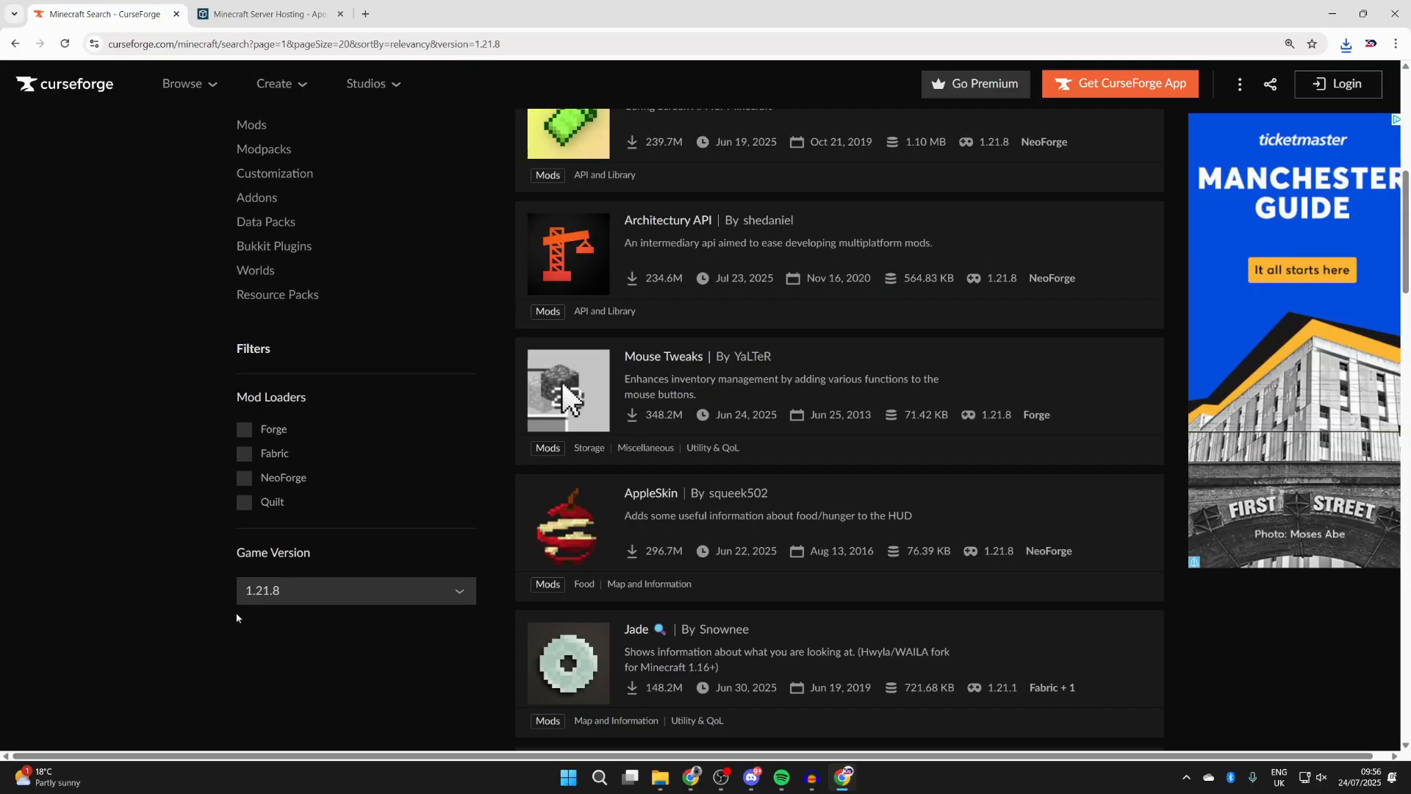
scroll(down, 3)
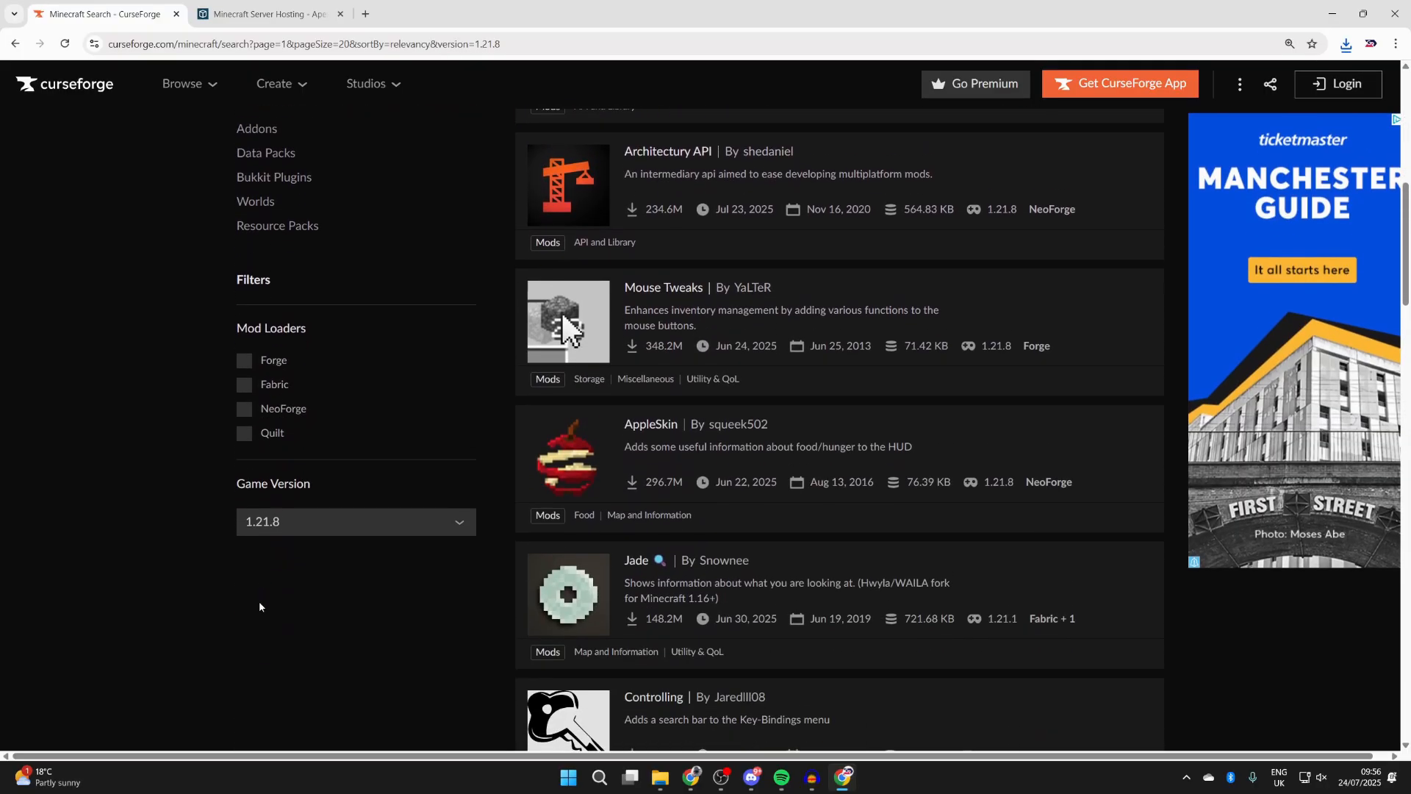
scroll(down, 3)
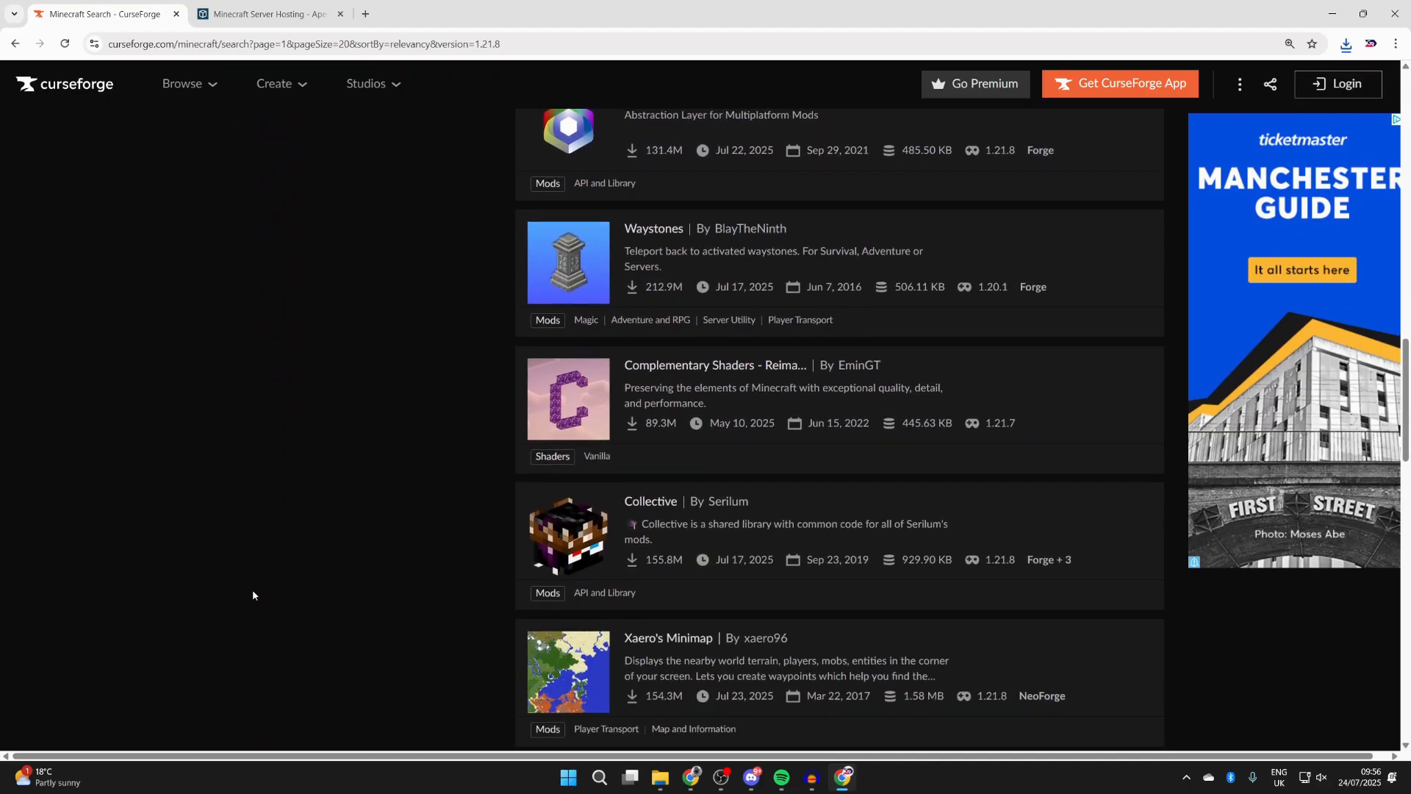
scroll(down, 3)
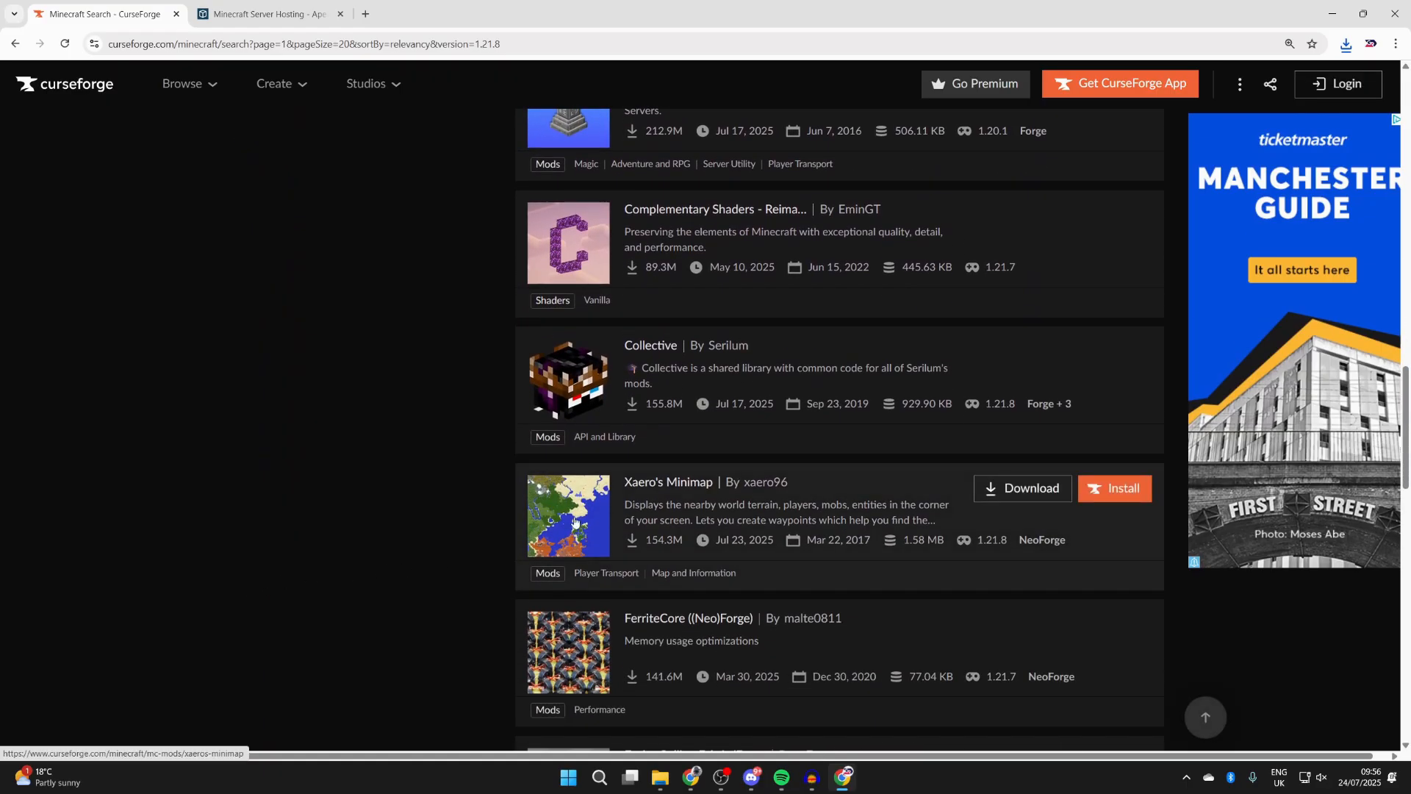
click(669, 481)
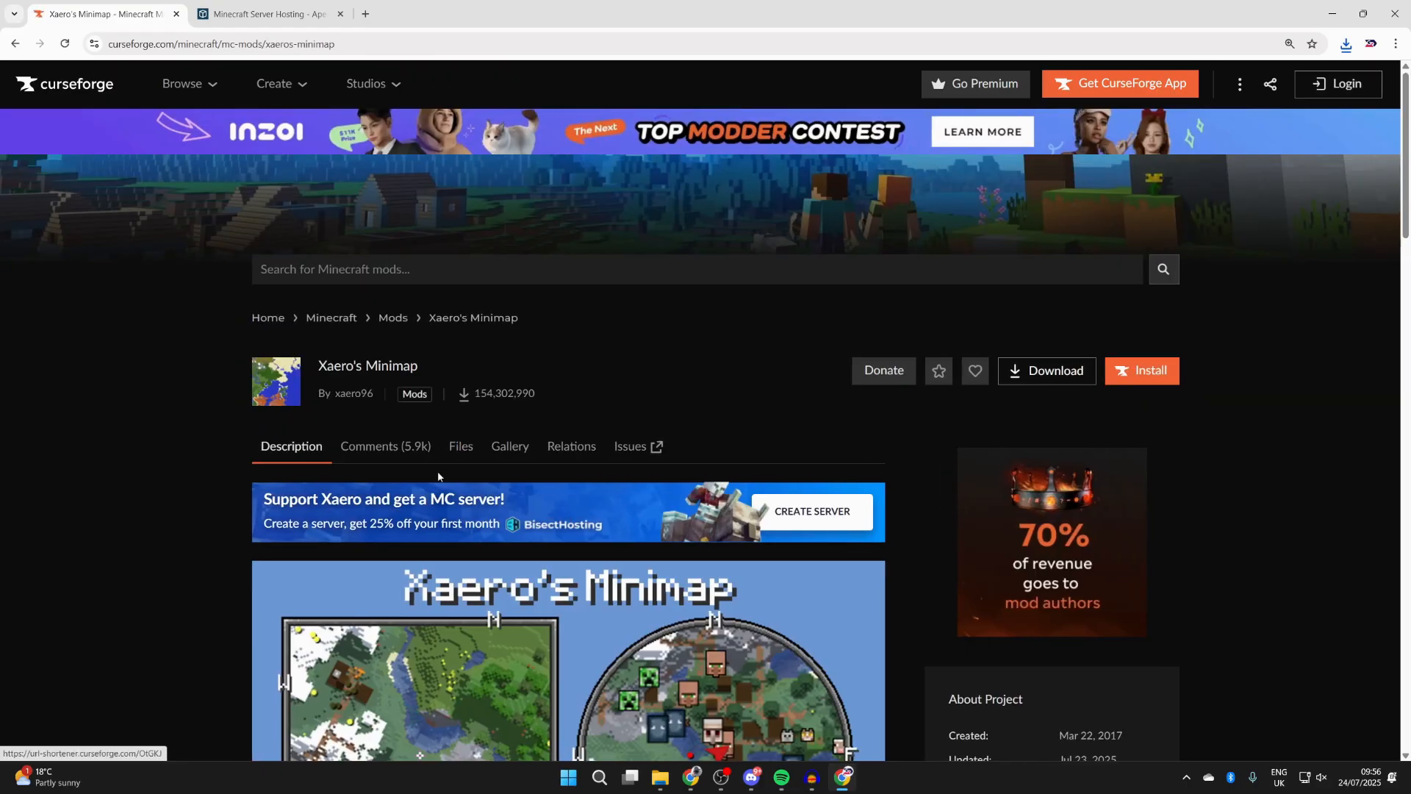
Step: Download the 'v25.2.12 for Forge 1.21.8' file from Xaero's Minimap Files list
click(460, 446)
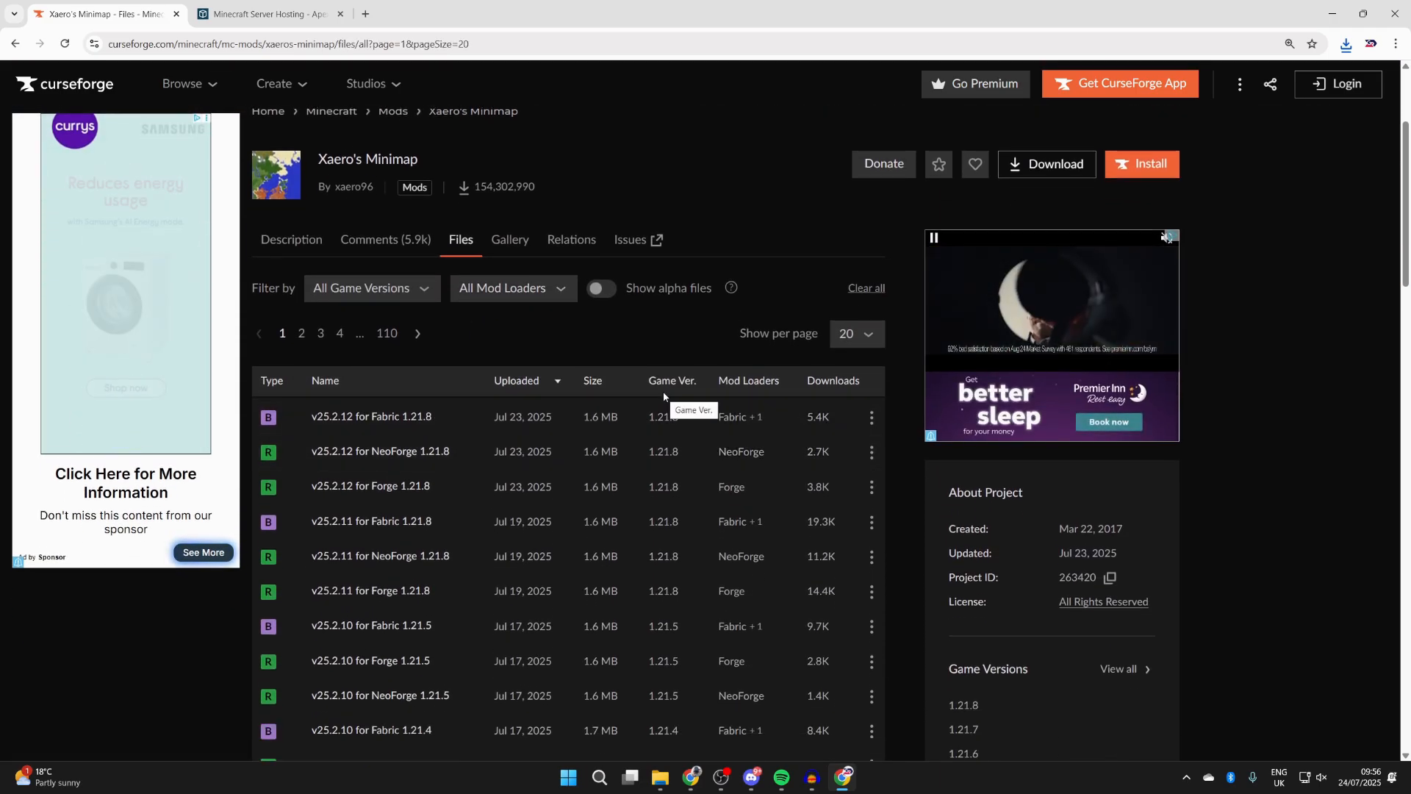
mouse_move(662, 493)
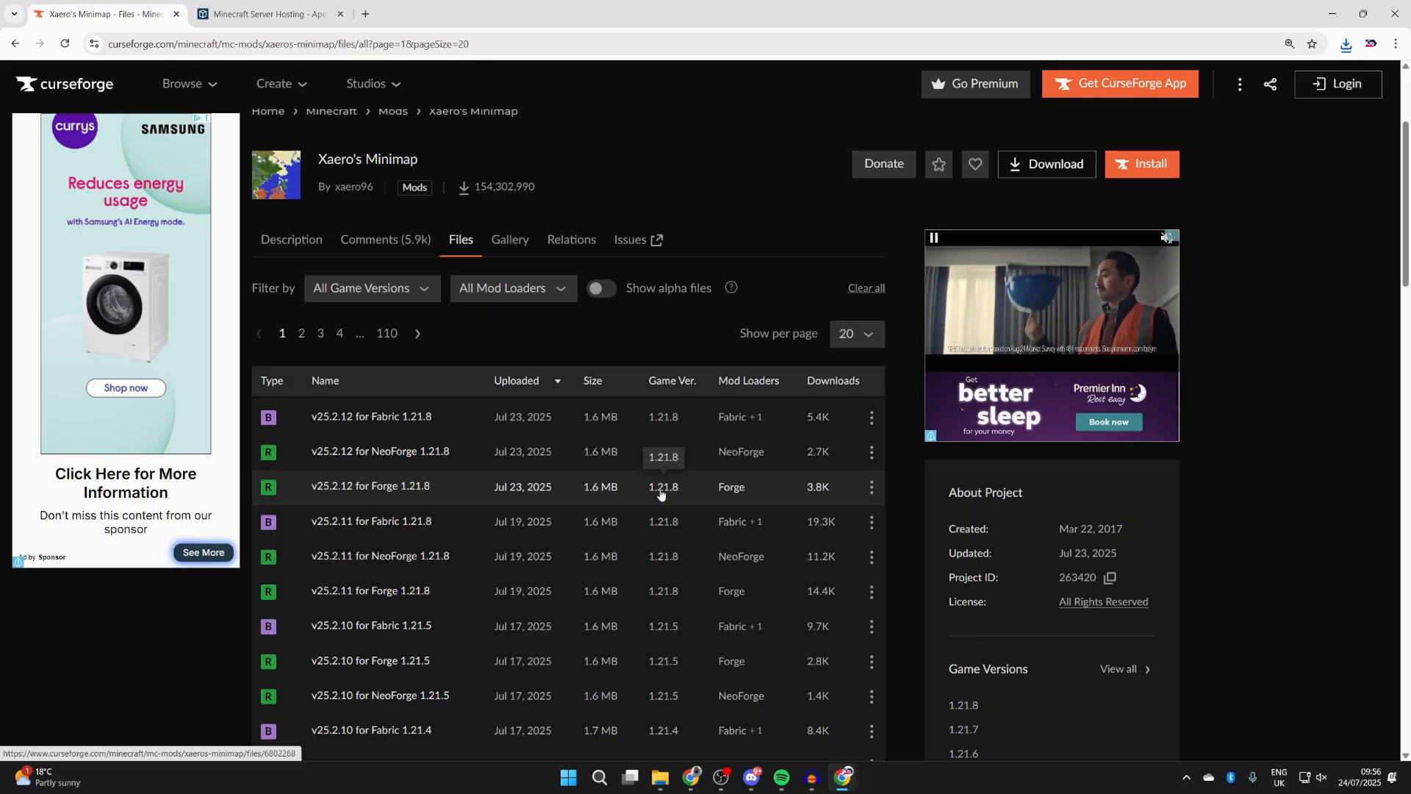
click(870, 486)
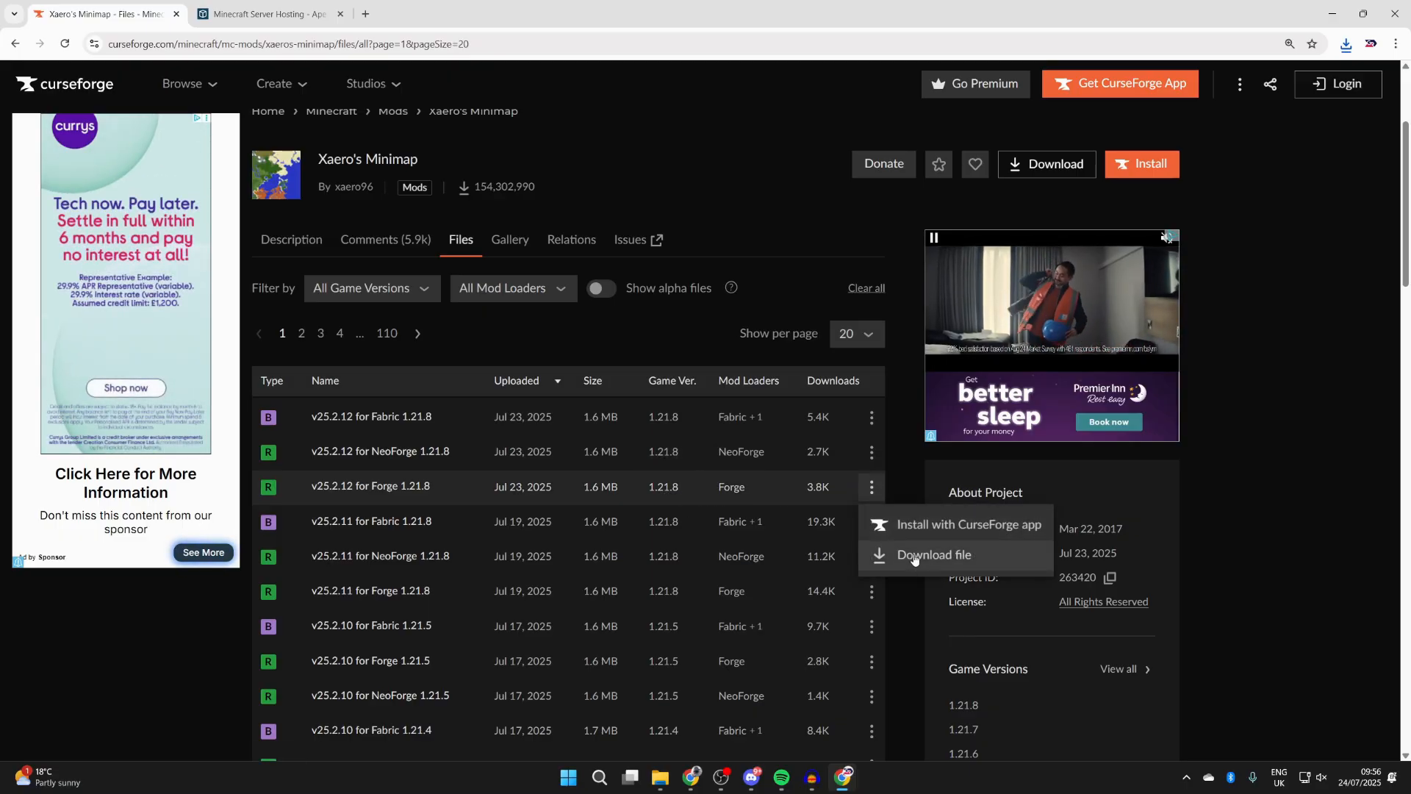
click(933, 554)
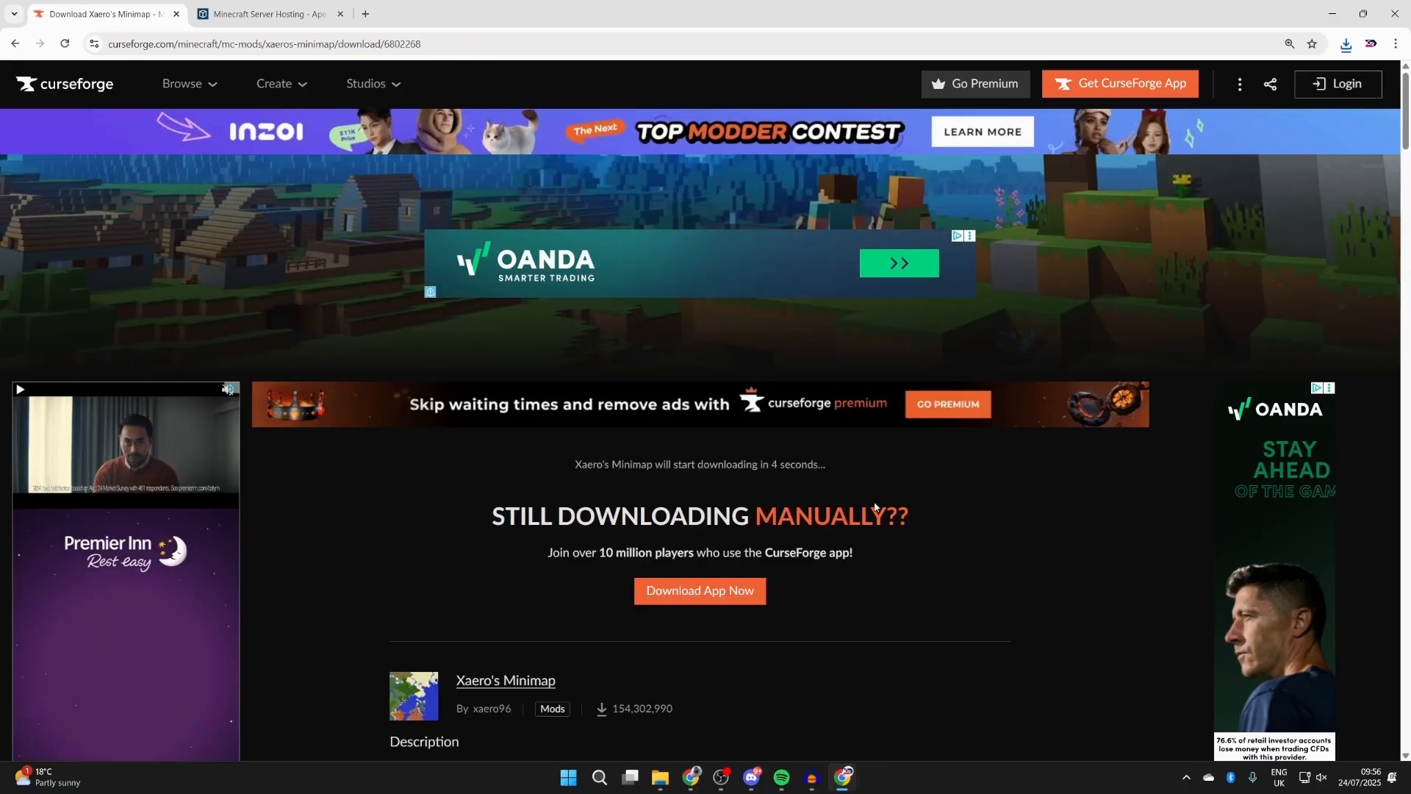
click(1346, 43)
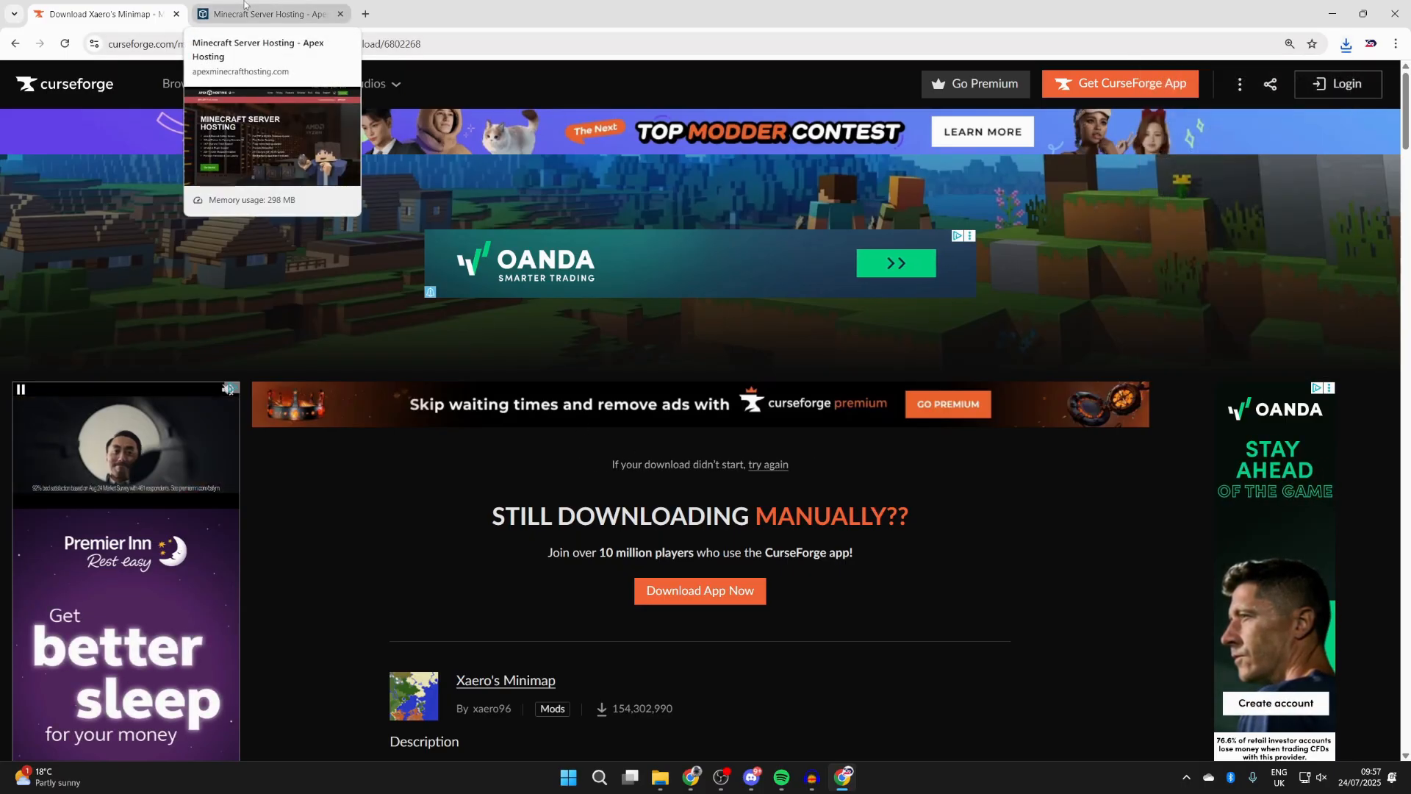
Step: Switch to the Apex Hosting tab and scroll through its homepage
click(261, 14)
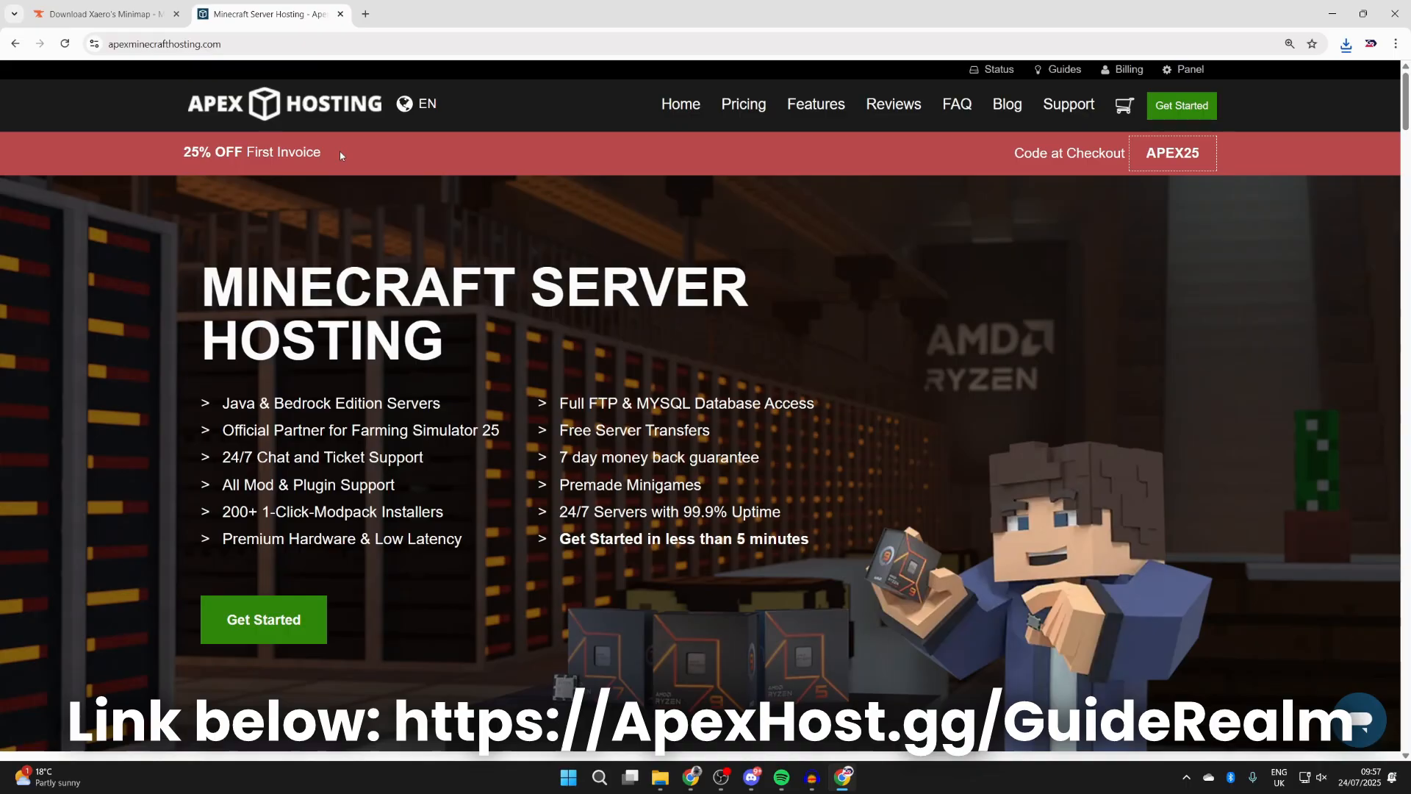
mouse_move(364, 240)
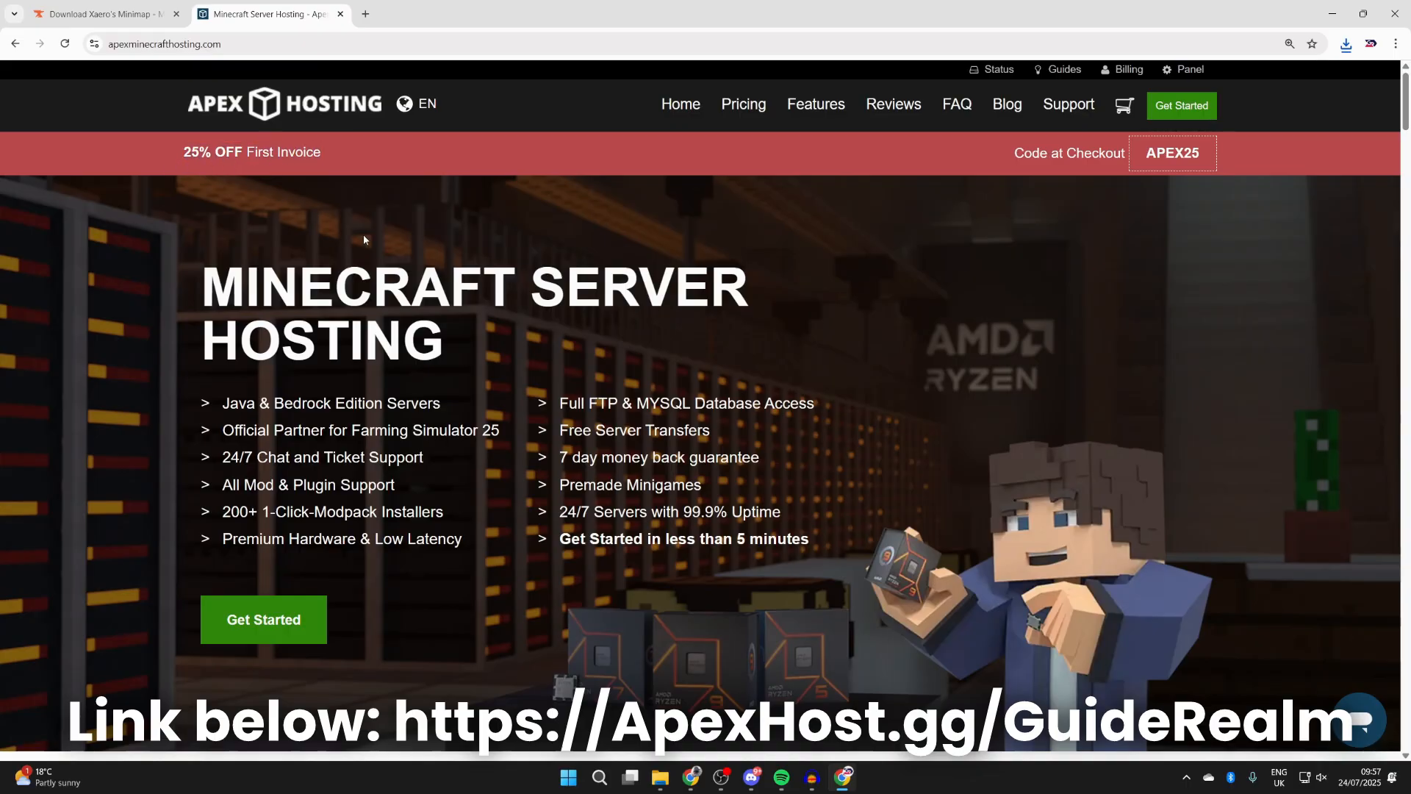
scroll(down, 3)
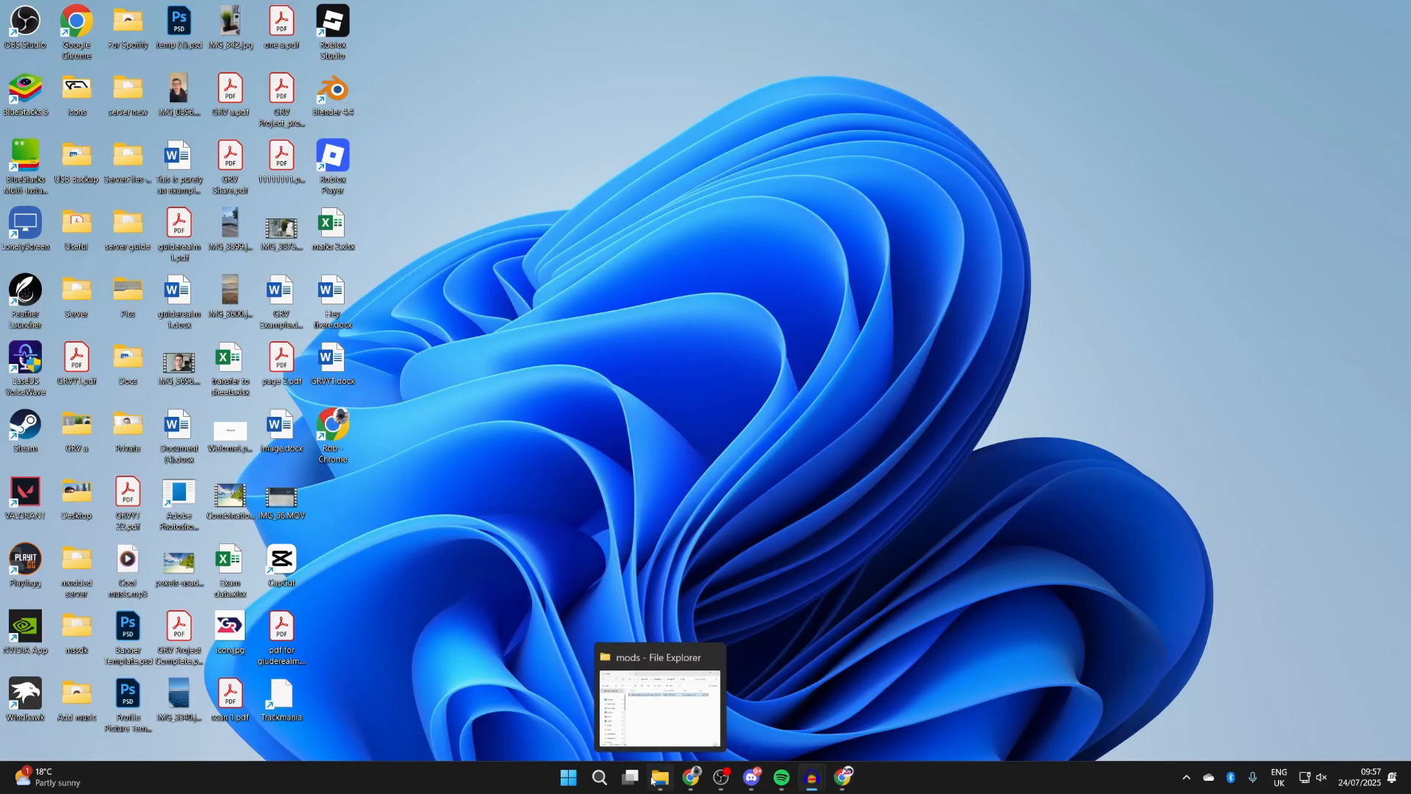
Step: Open the Downloads folder, launch the Forge 1.21.8-58.0.1 installer jar, then close it
right_click(660, 776)
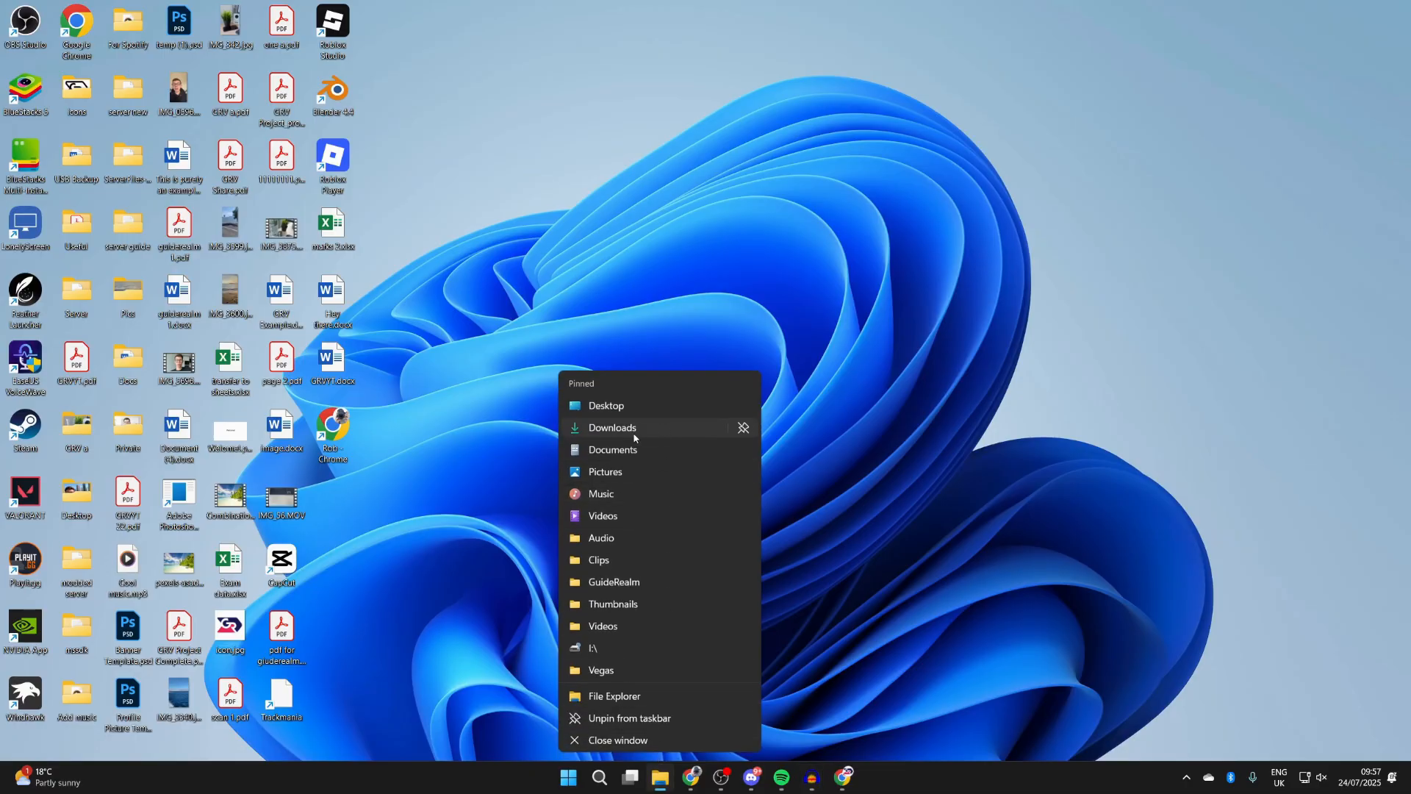
click(612, 428)
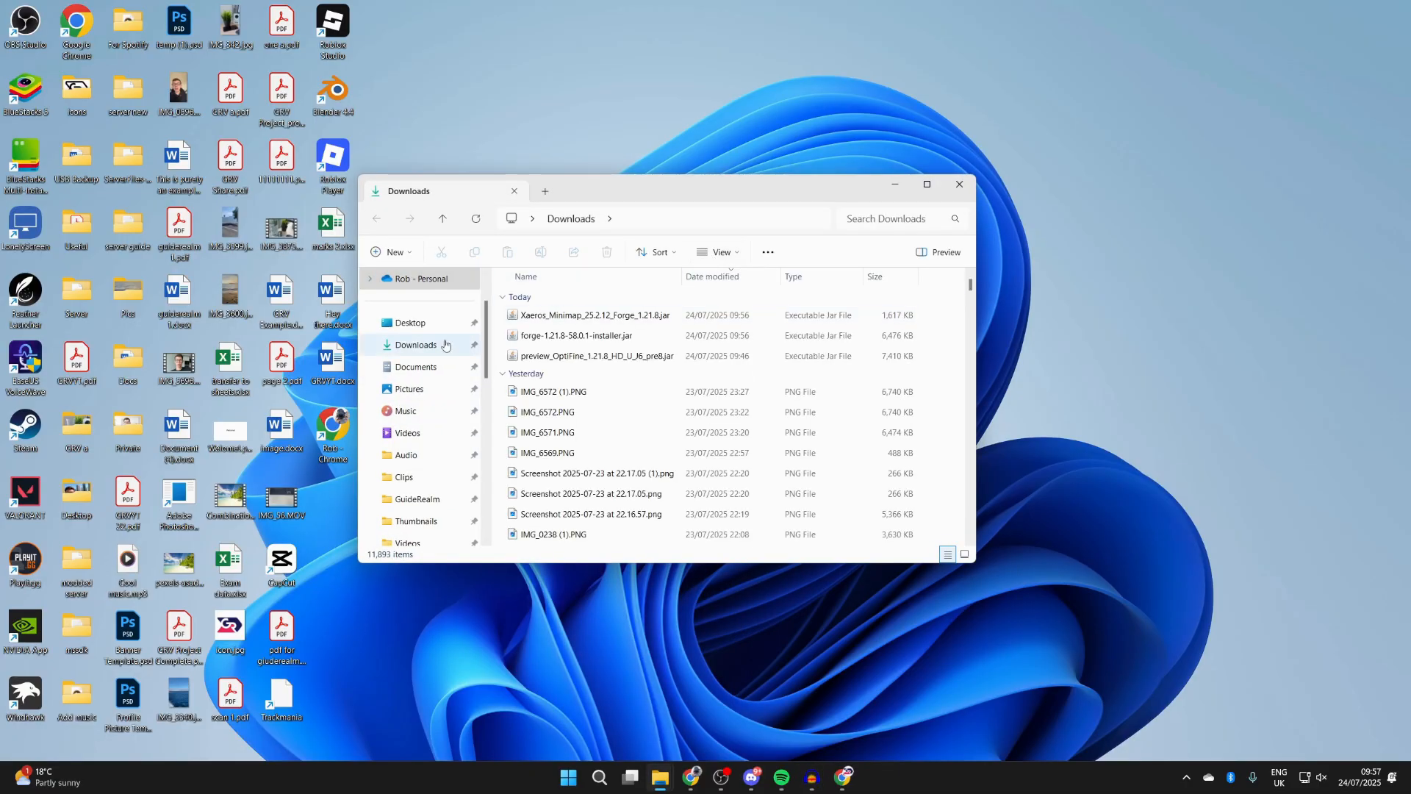
click(415, 345)
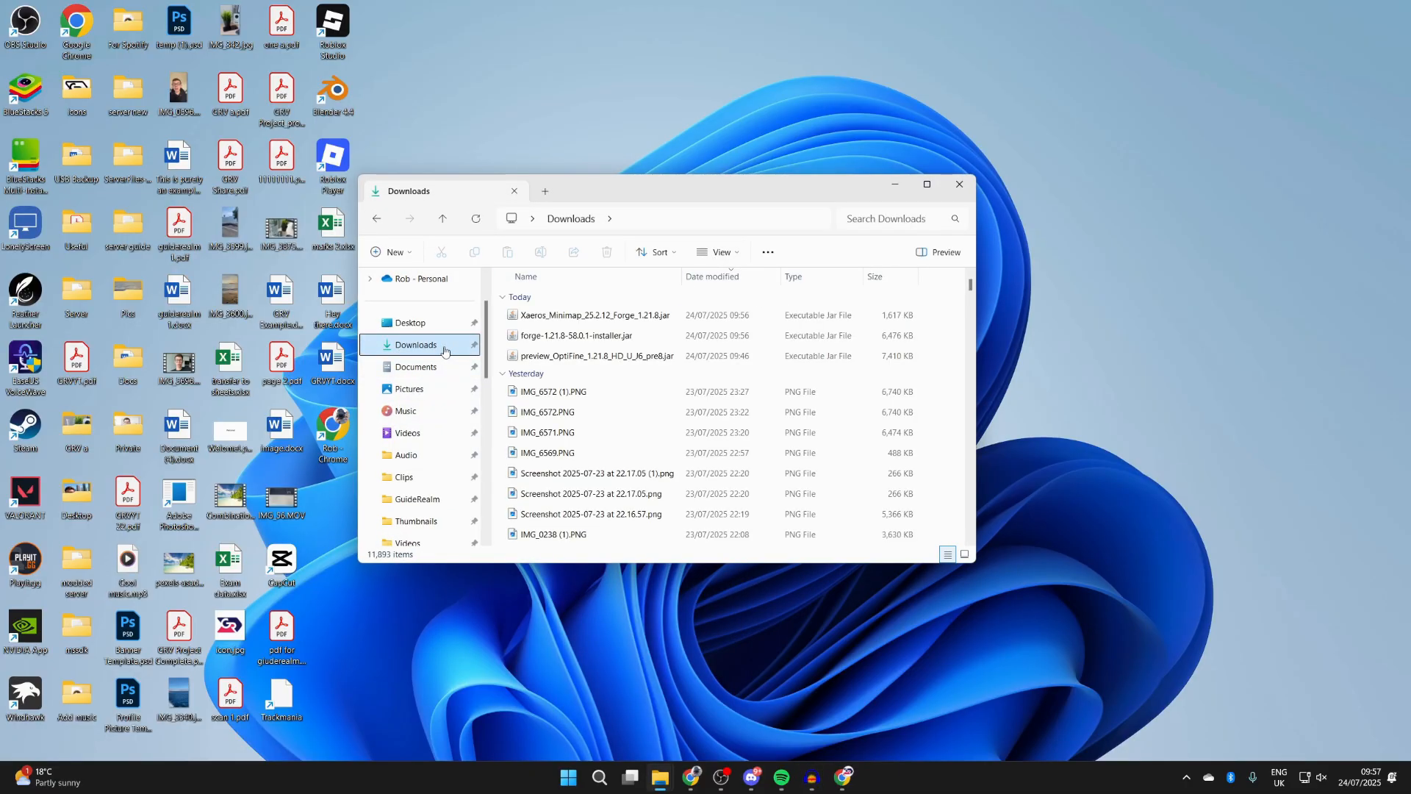
click(576, 335)
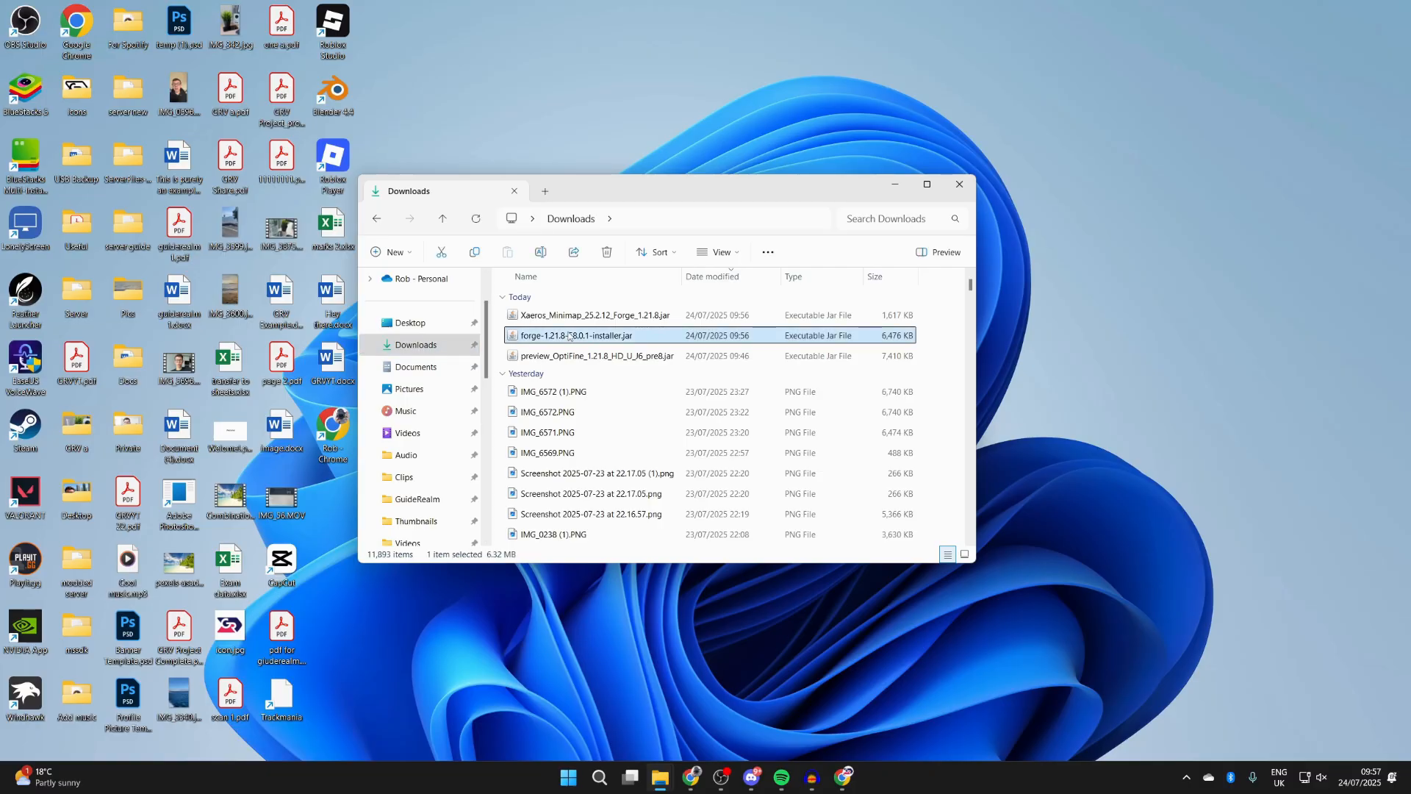
double_click(580, 335)
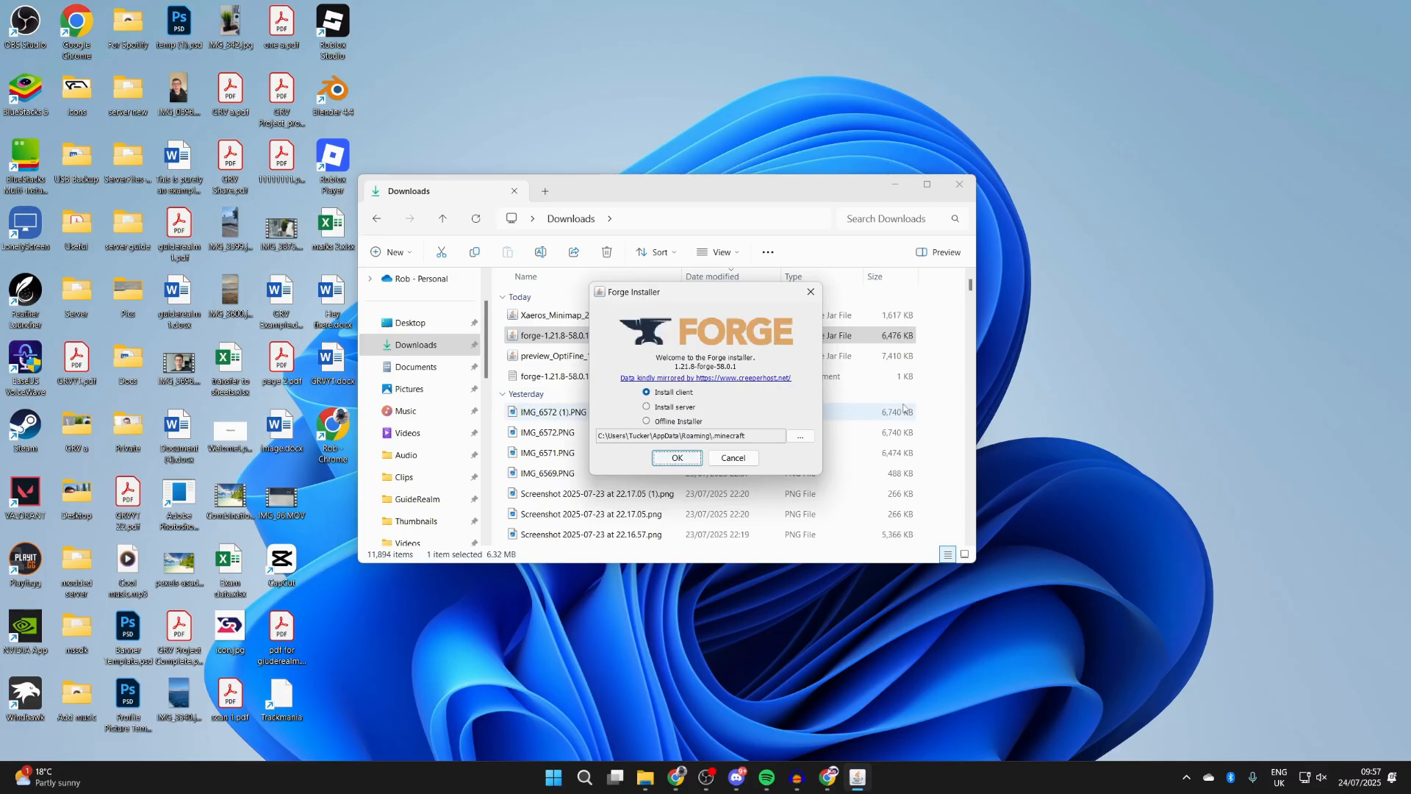
click(676, 457)
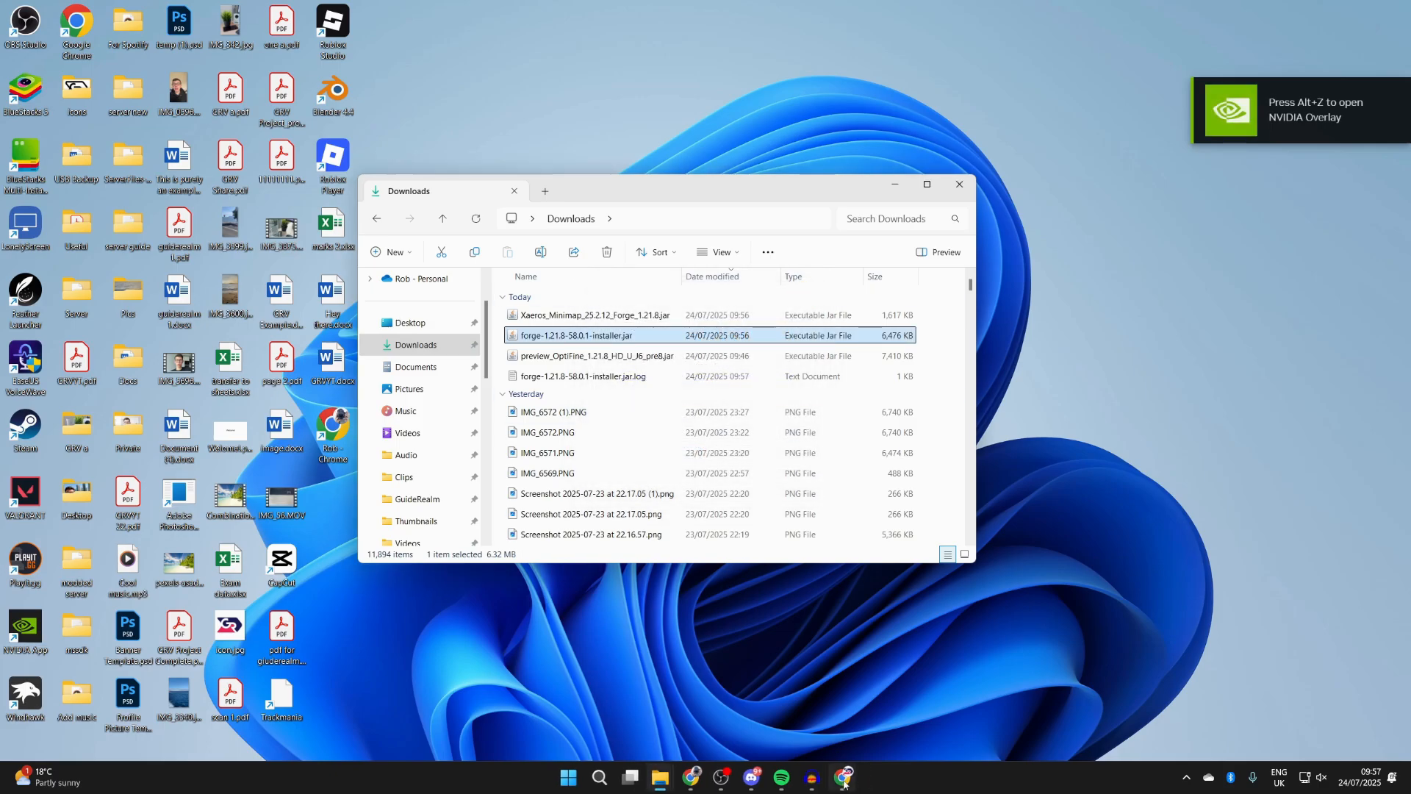
Step: Relaunch the Forge installer, install the client and dismiss the completion message
click(843, 778)
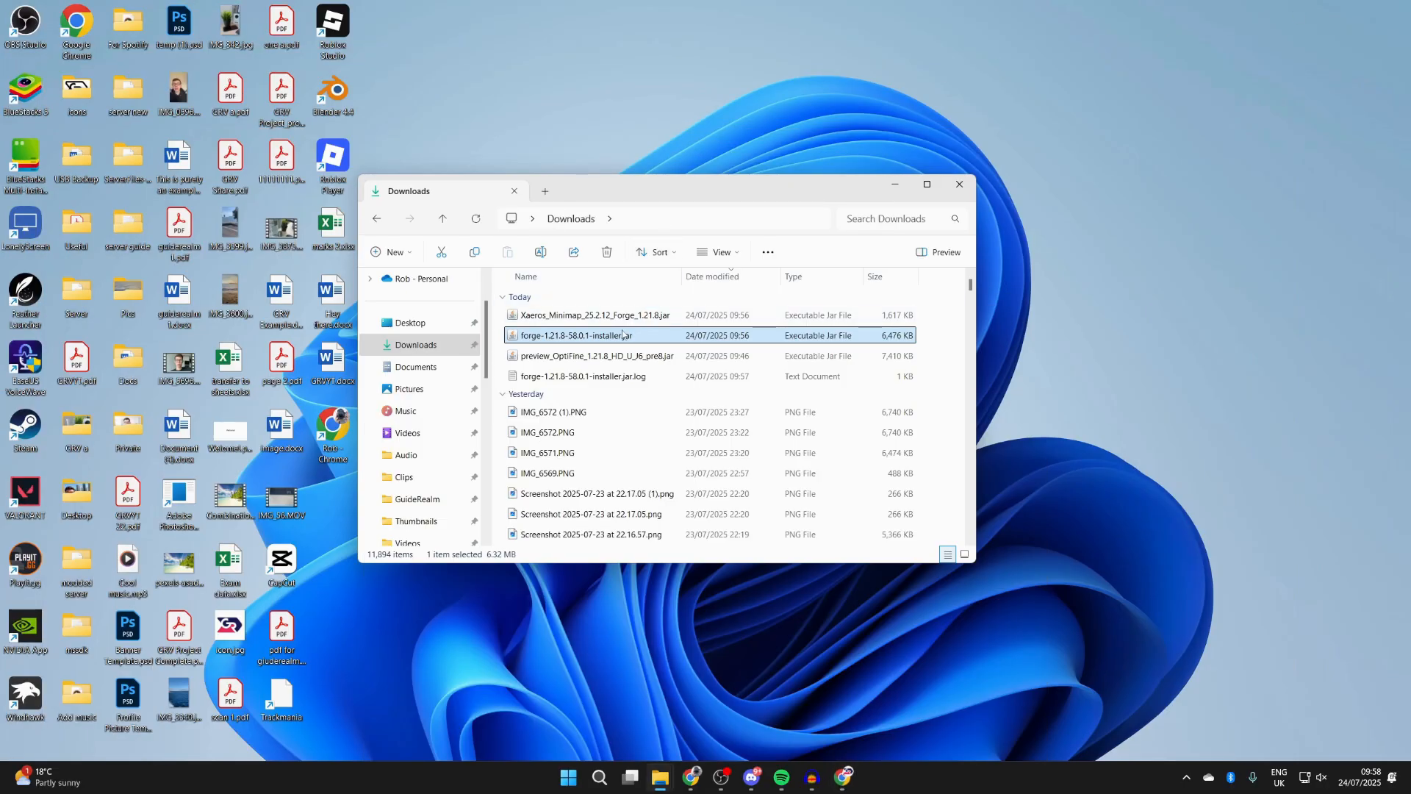
right_click(576, 335)
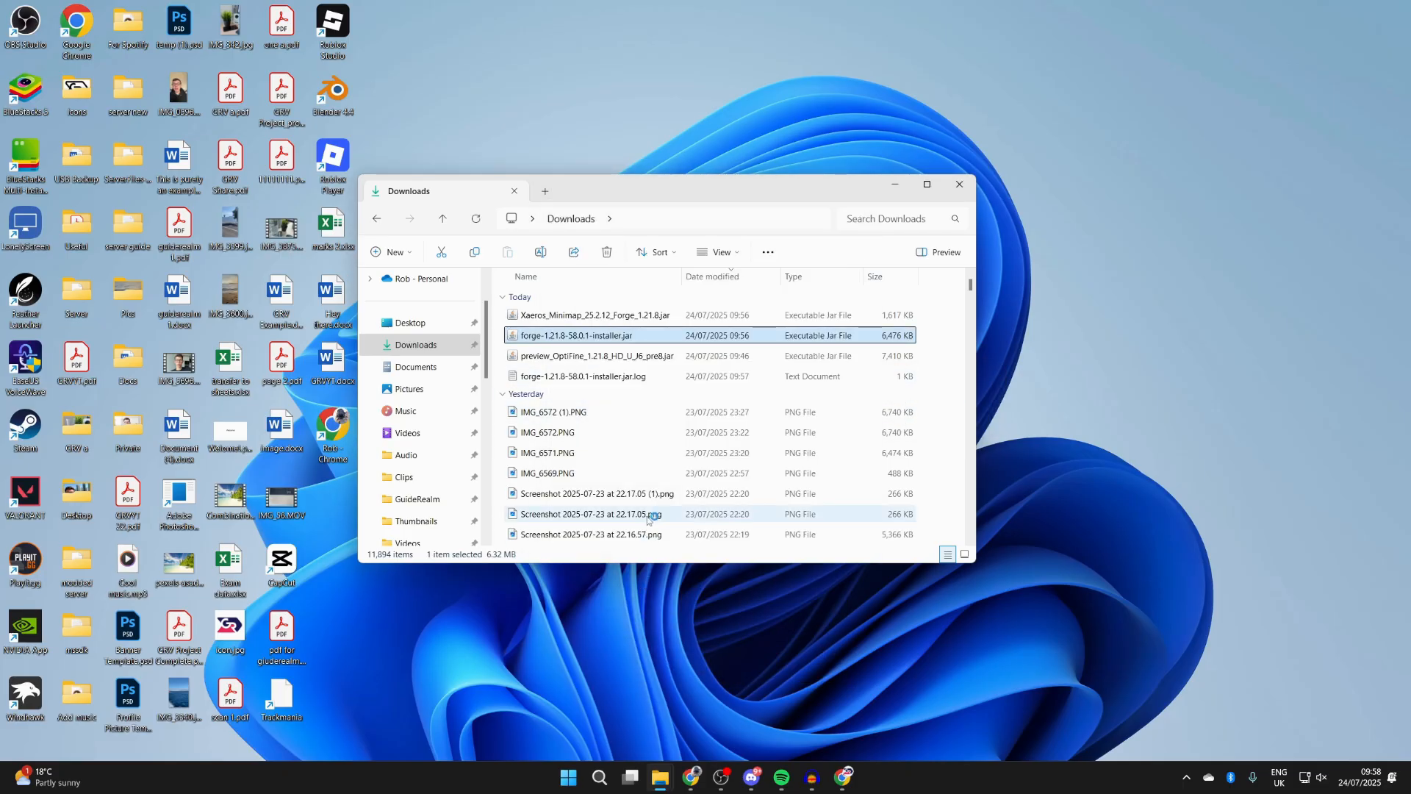
double_click(573, 335)
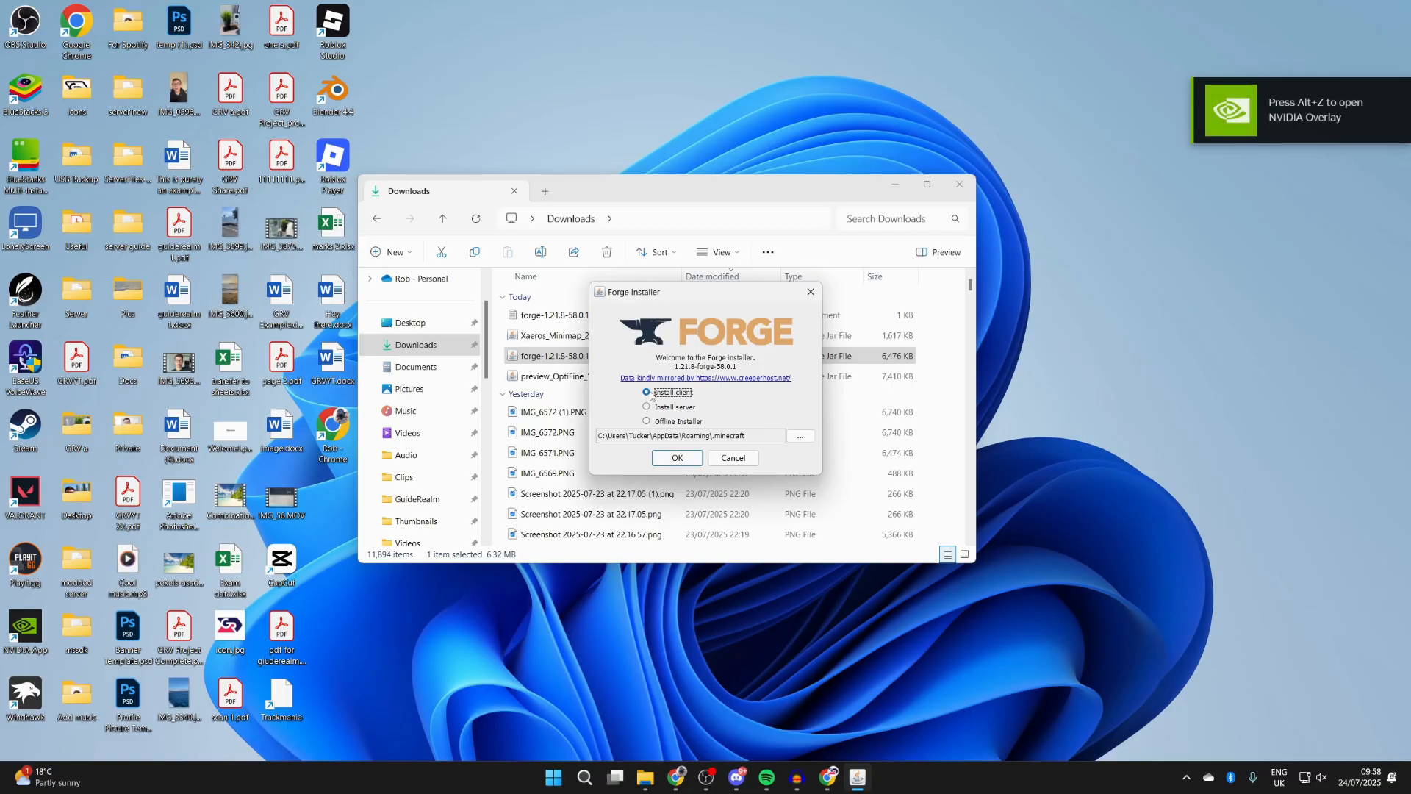
click(677, 457)
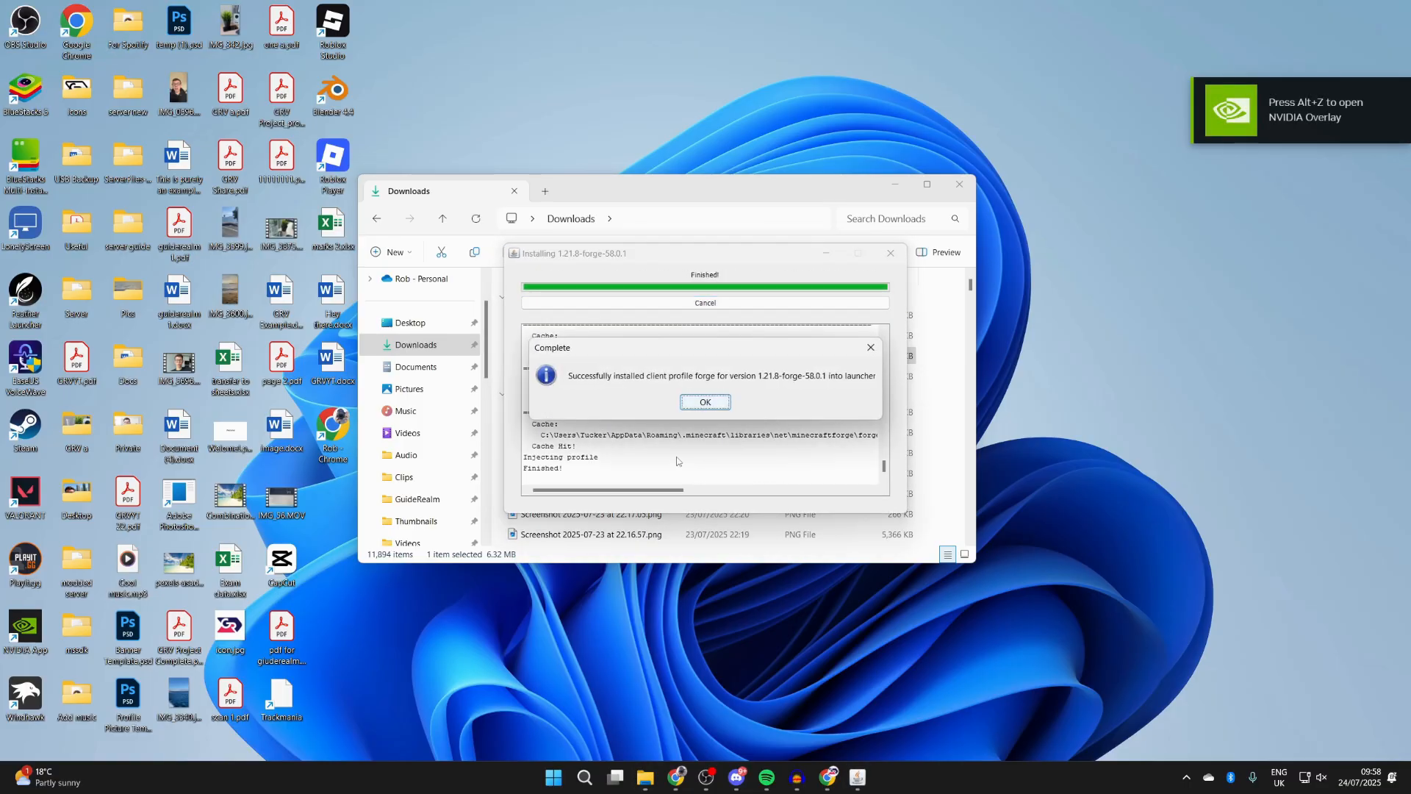
click(705, 401)
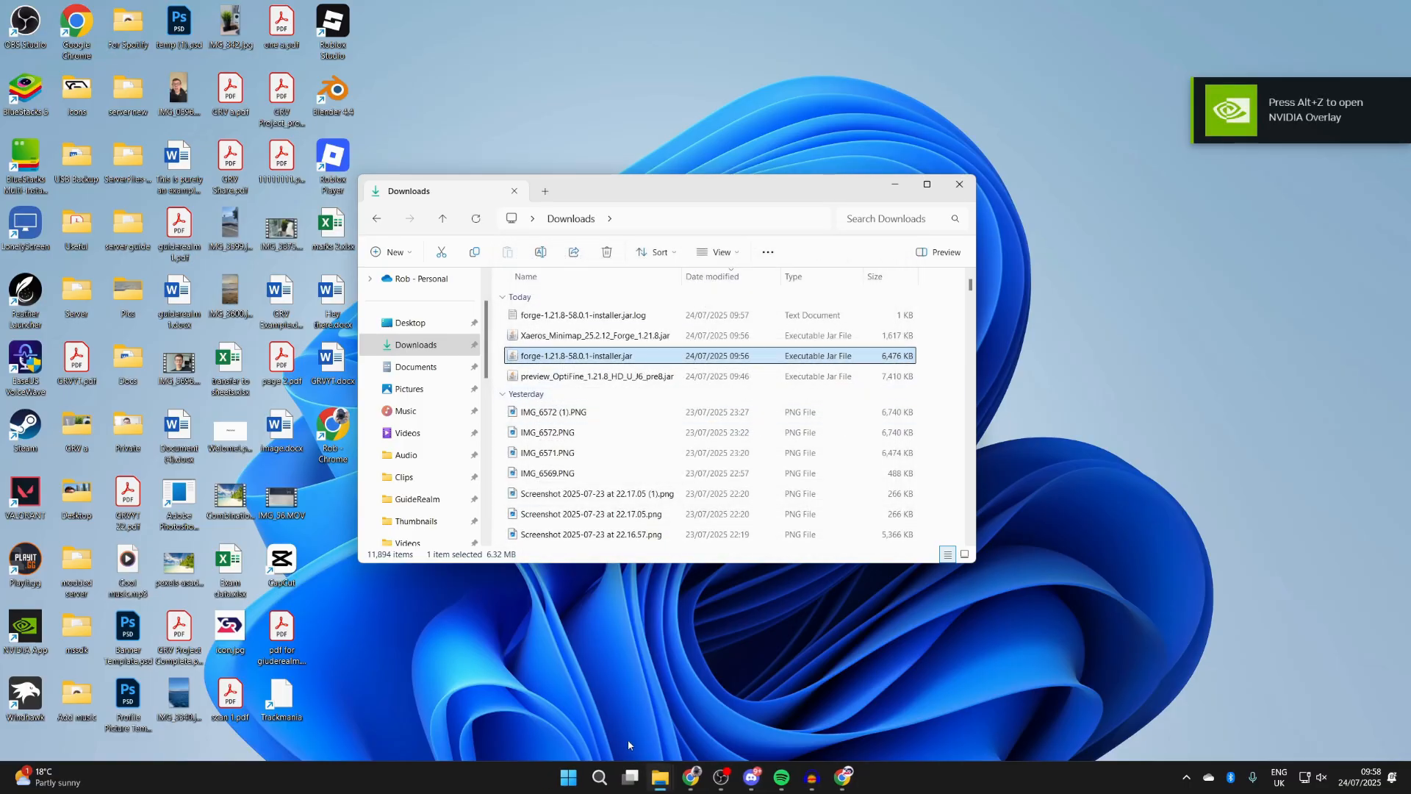
Step: Launch Minecraft Launcher and open the forge 1.21.8-58.0.1 installation's folder from Installations
text(min)
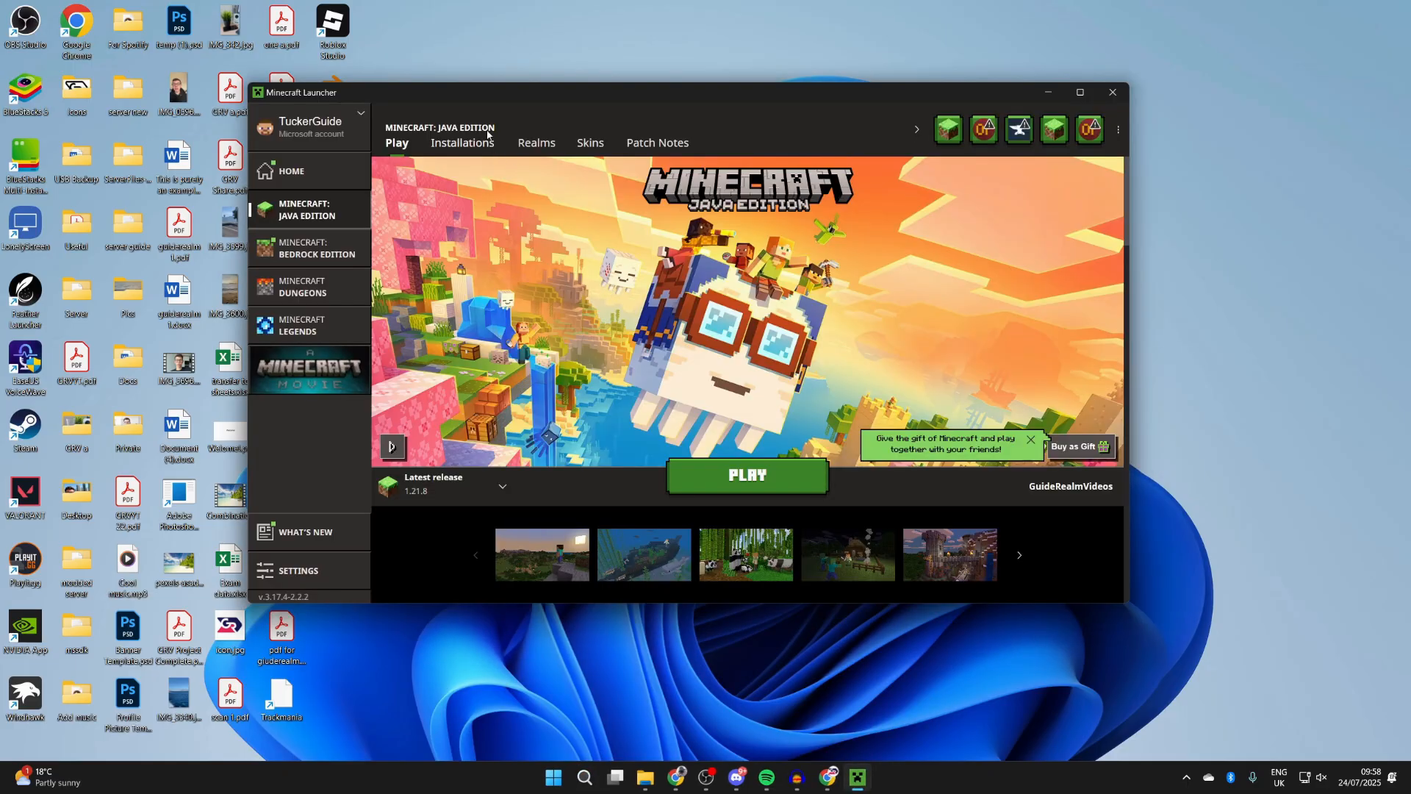
click(461, 144)
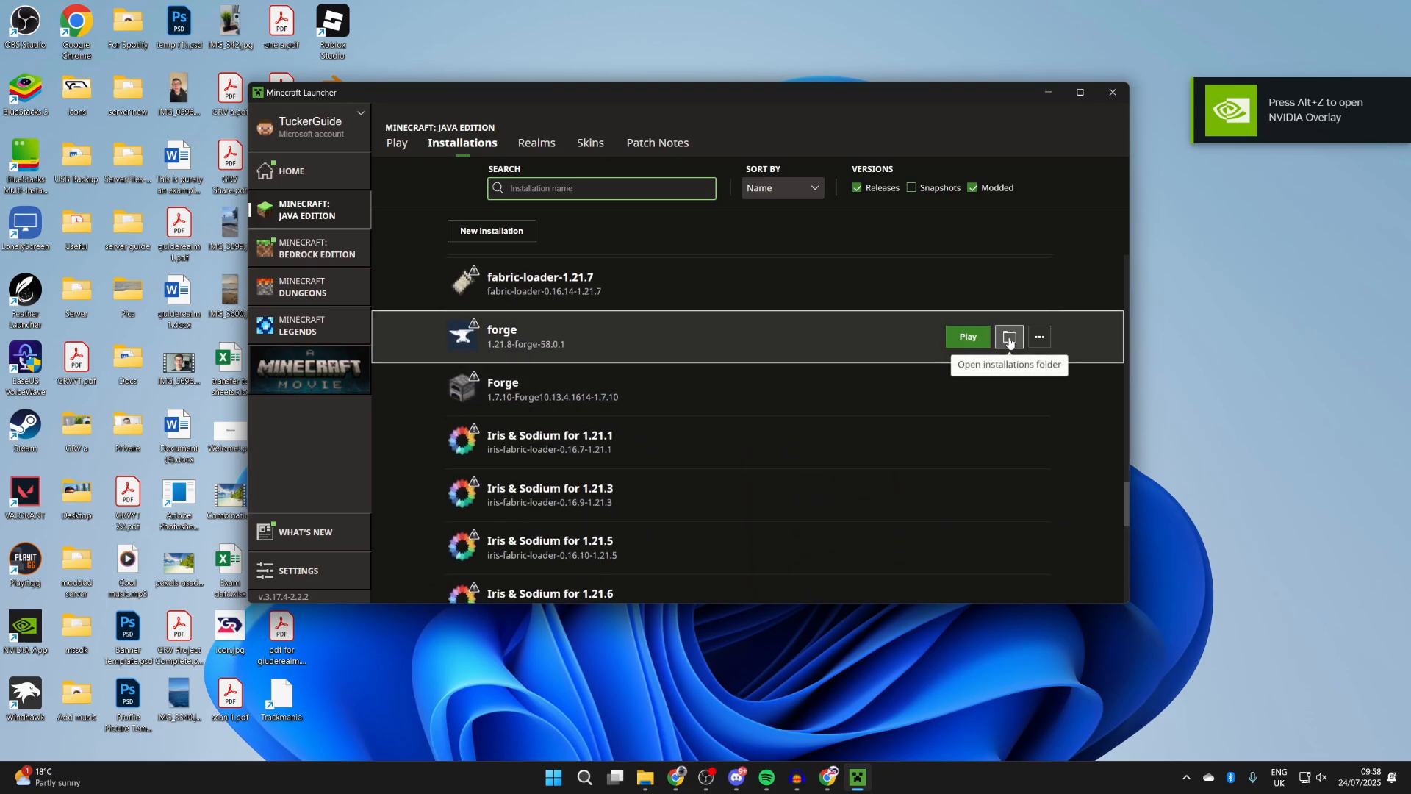
click(1008, 336)
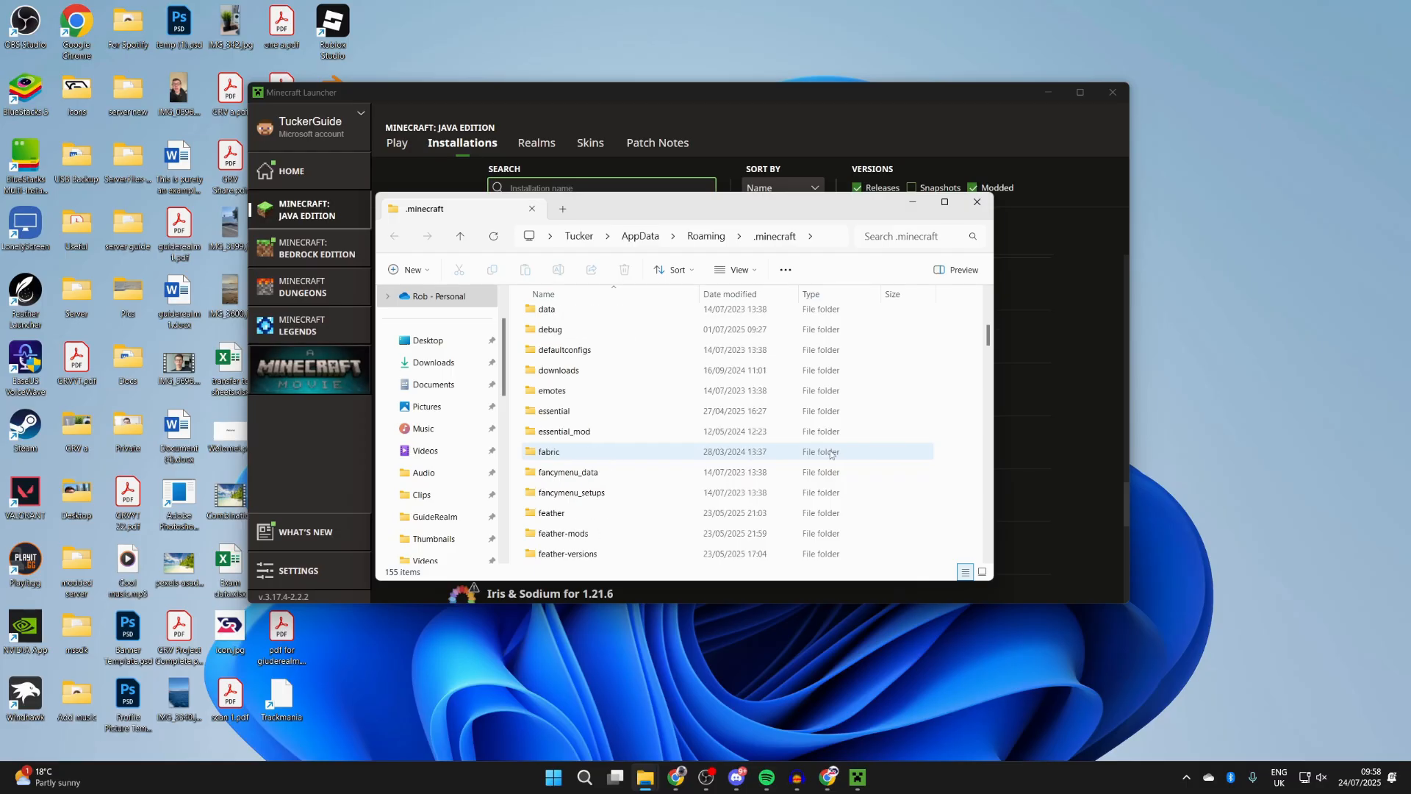
Step: Find and open the mods folder inside .minecraft
scroll(down, 3)
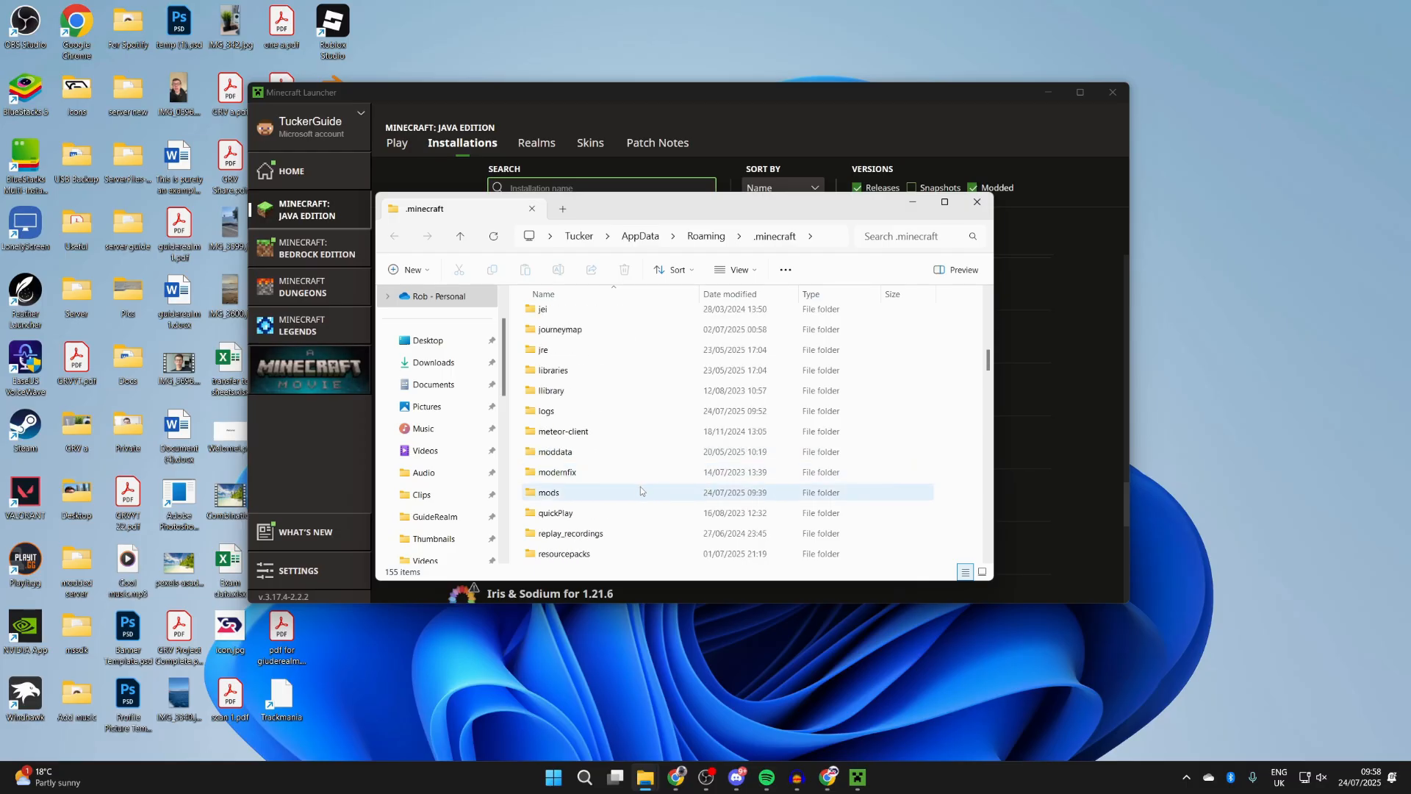
click(549, 493)
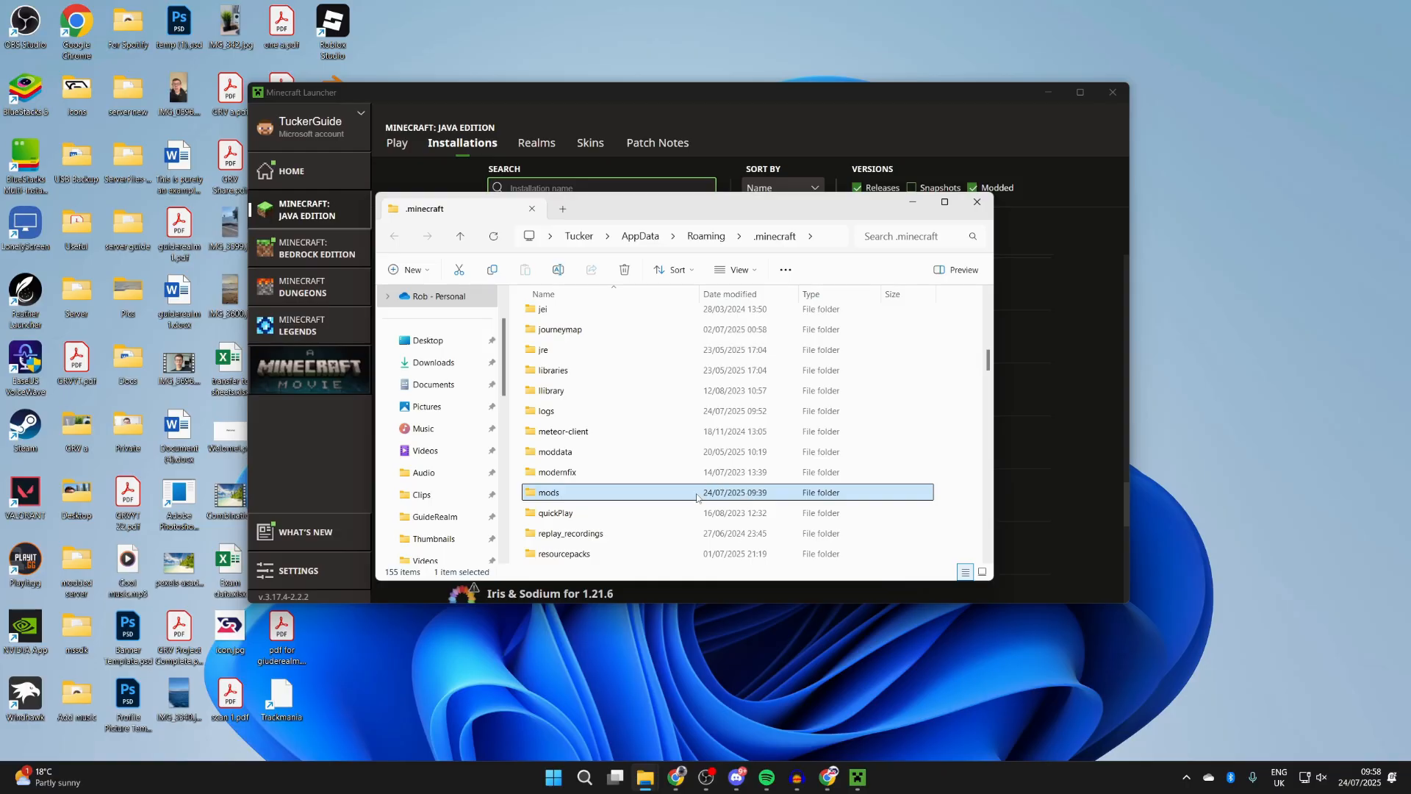
double_click(548, 492)
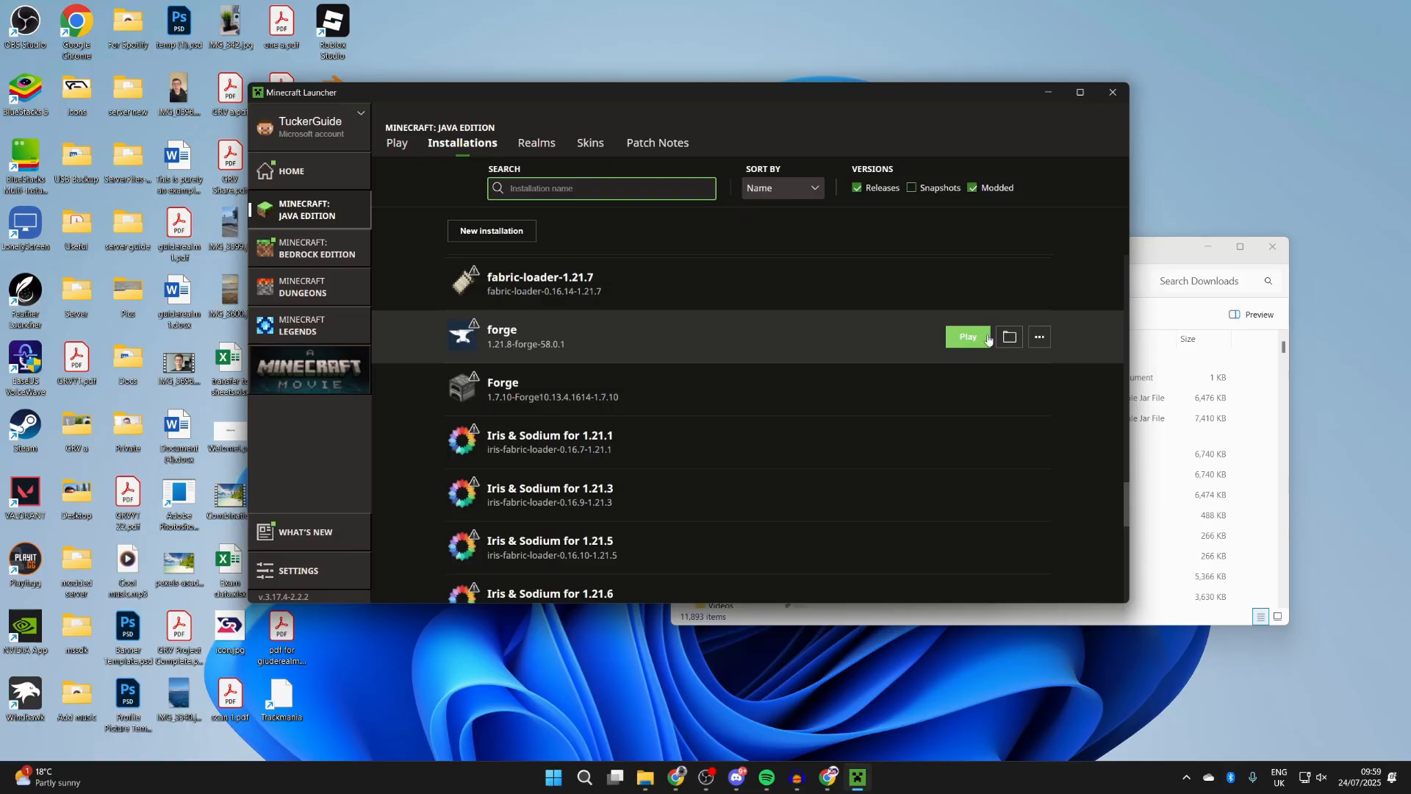
Step: Play the forge 1.21.8 profile and check Mods for Xaero's Minimap
click(966, 336)
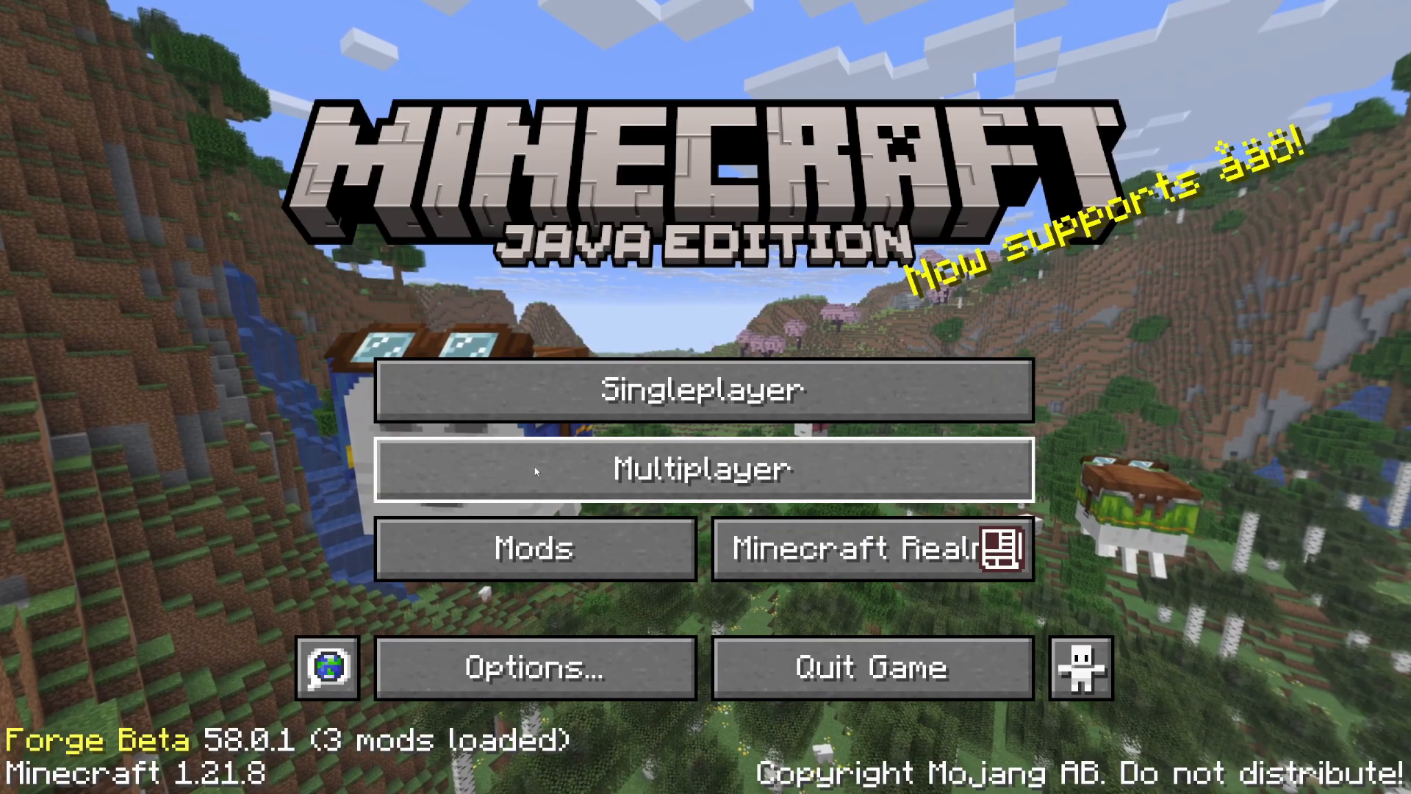
click(533, 549)
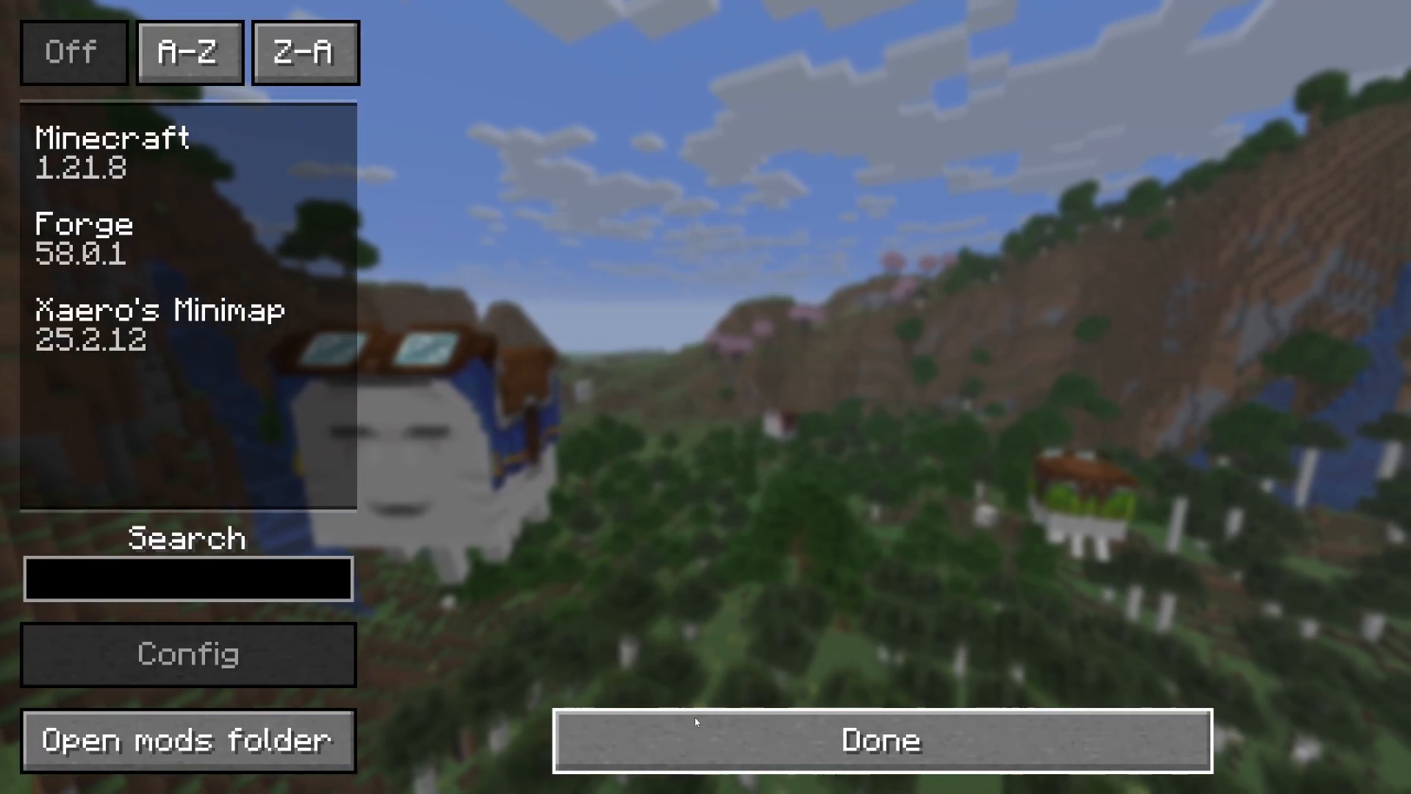
click(884, 740)
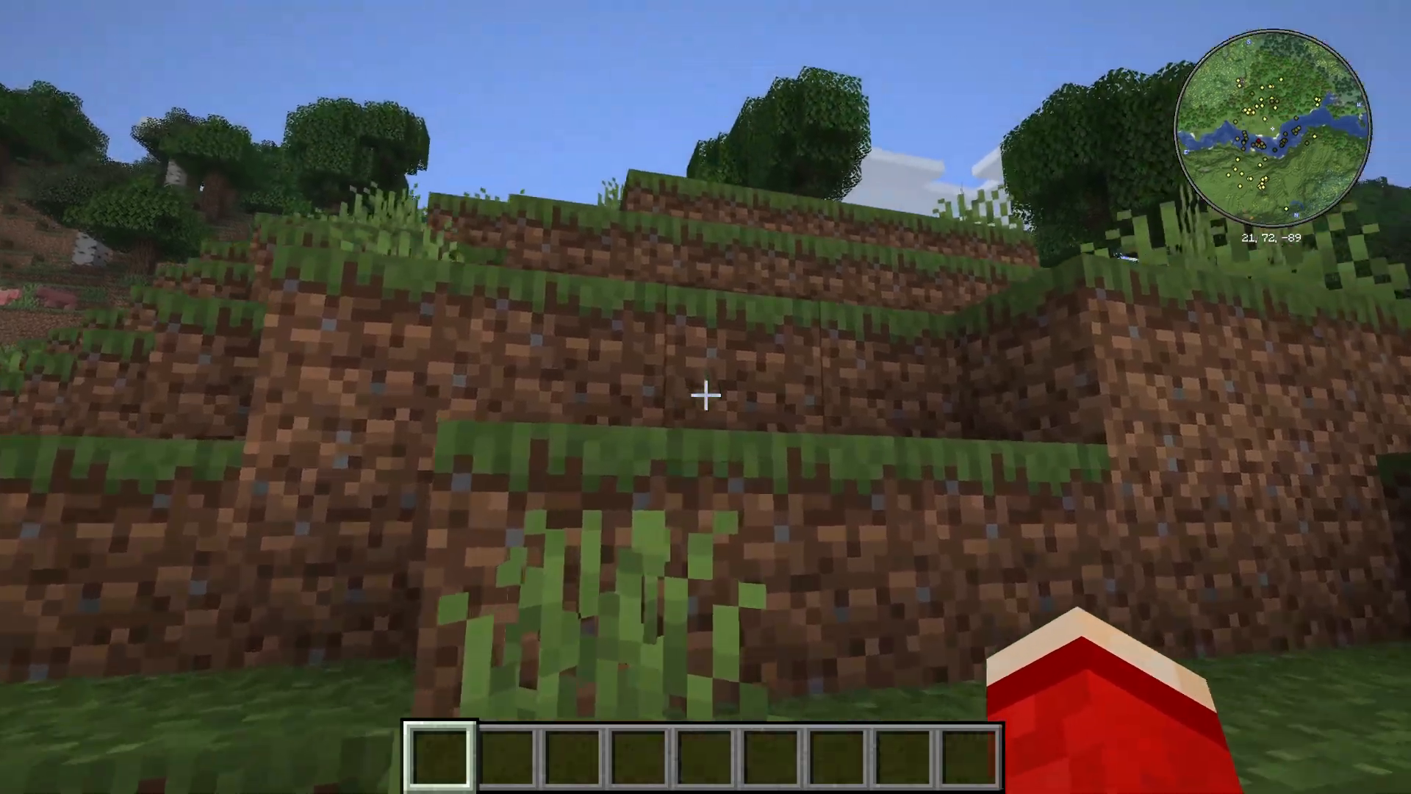